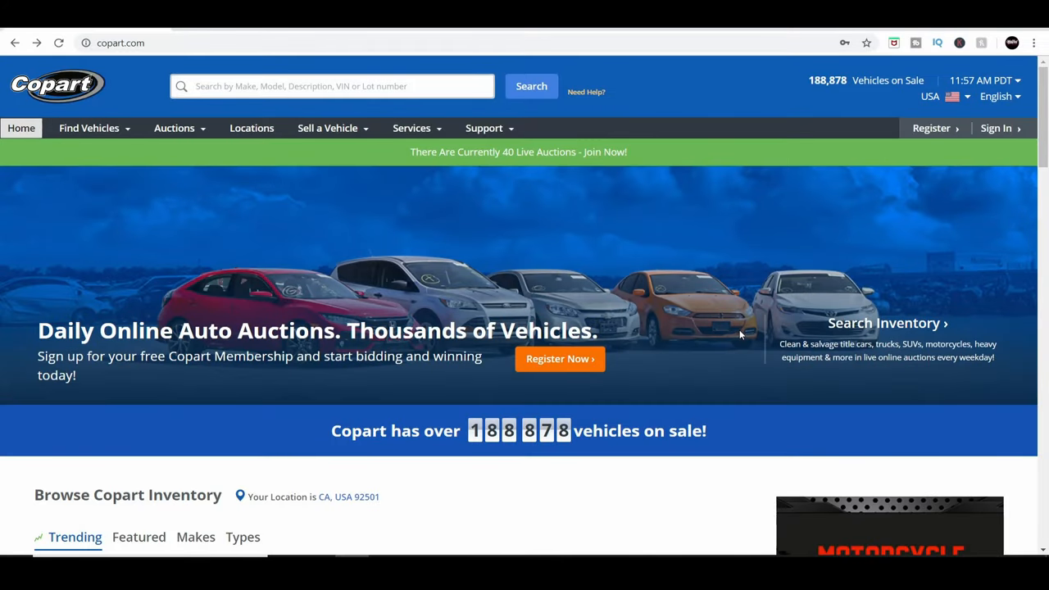
mouse_move(1021, 173)
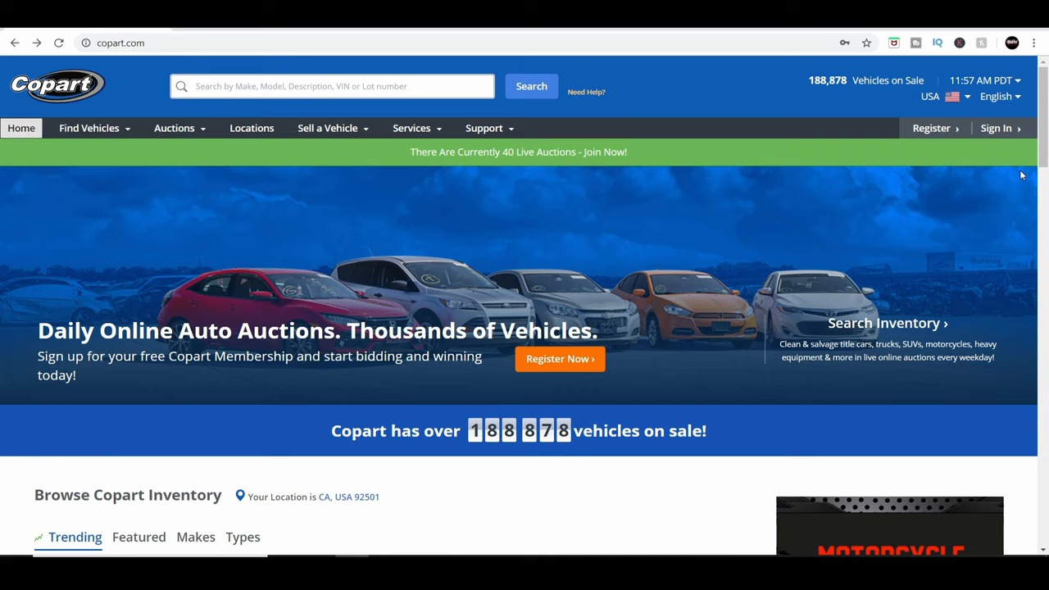
mouse_move(885, 105)
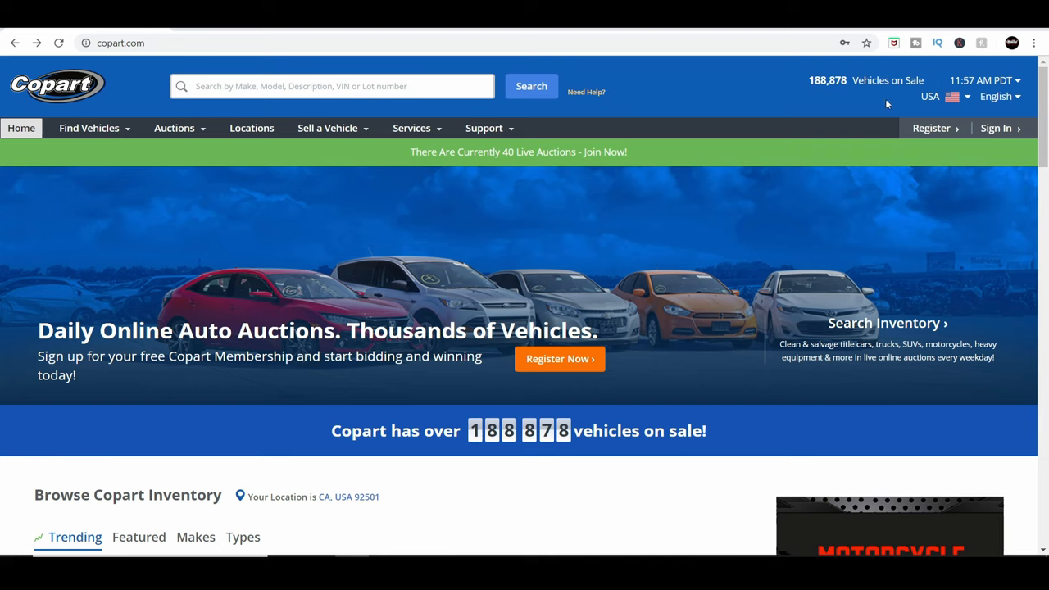
mouse_move(682, 279)
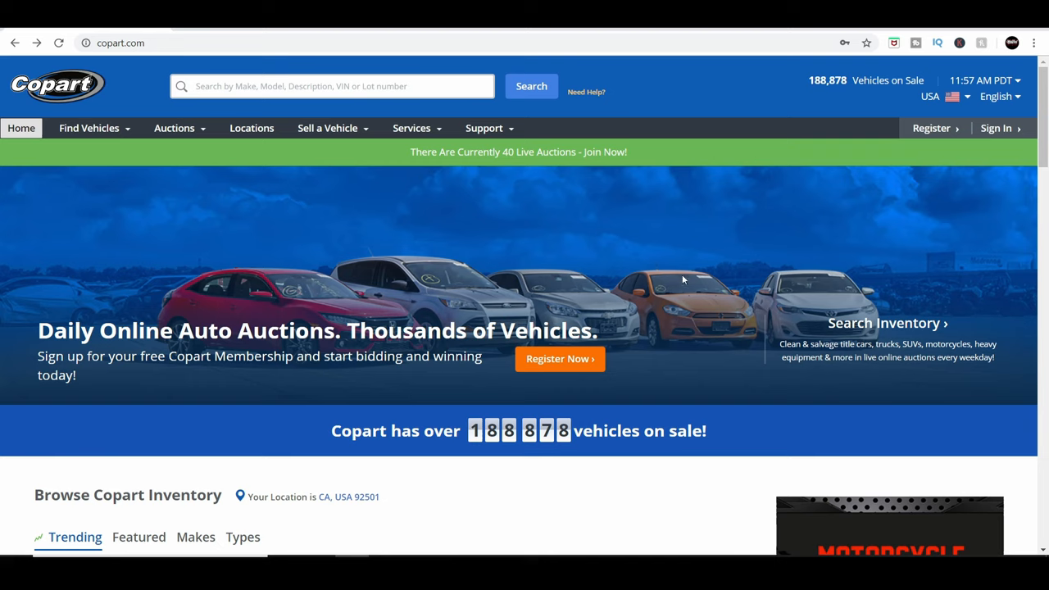
Join today's live auctions and look down the Auctions Today list of 59 sales.
left_click(411, 128)
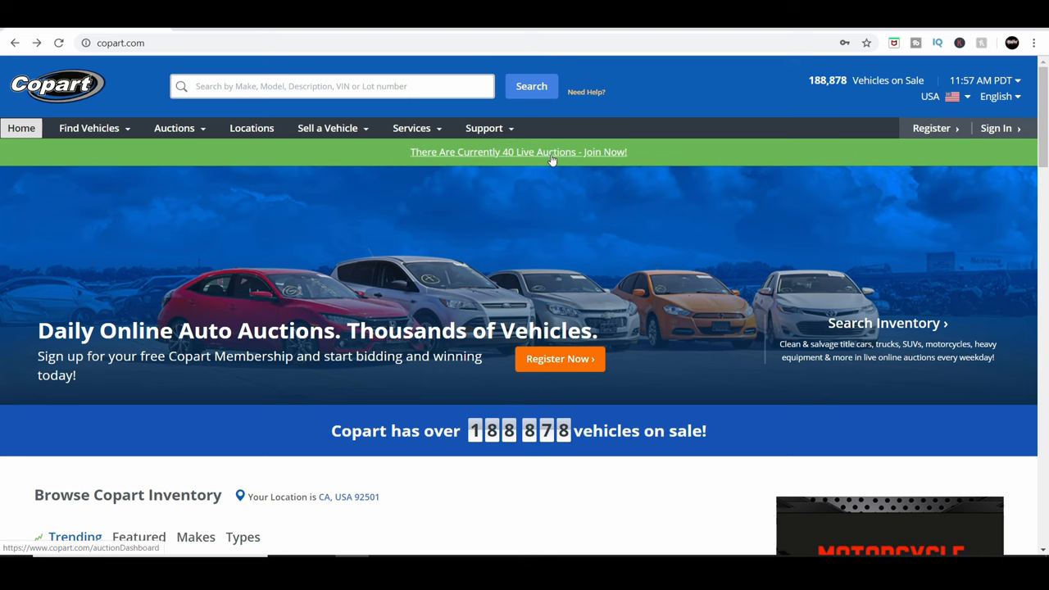
left_click(518, 150)
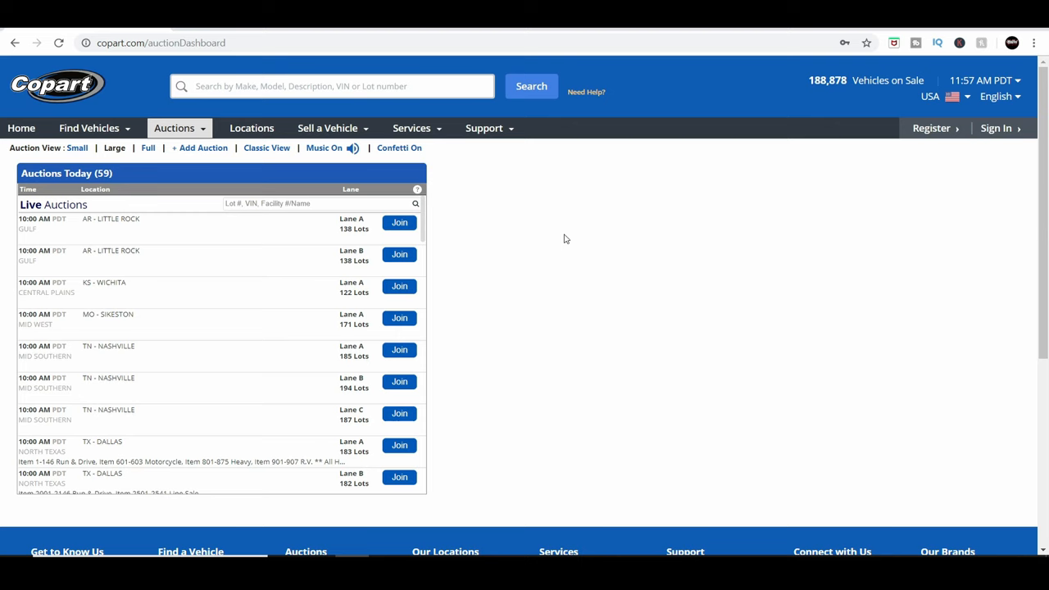
mouse_move(142, 237)
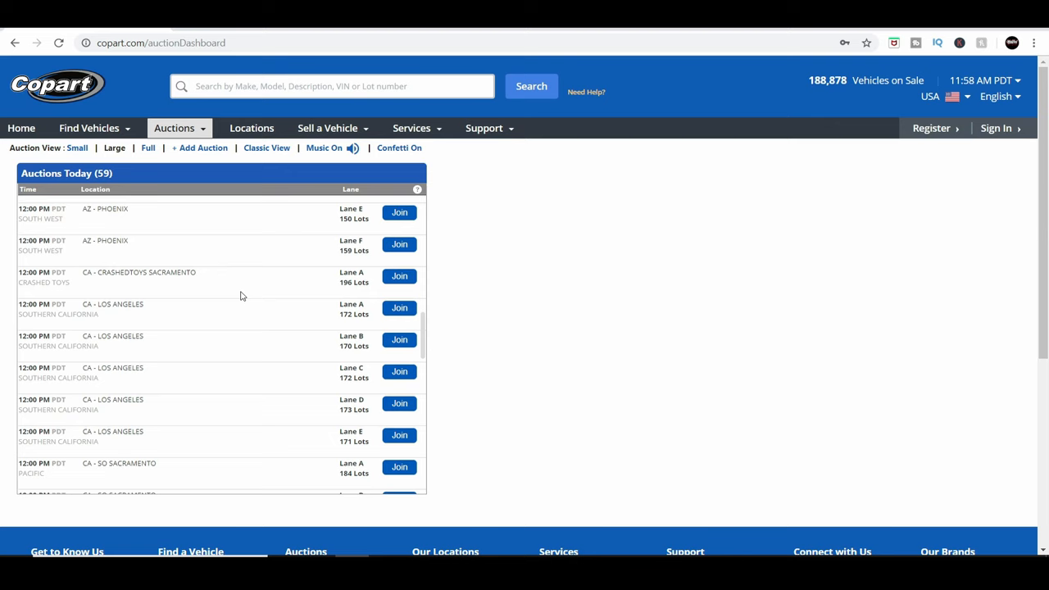
scroll("down", 3)
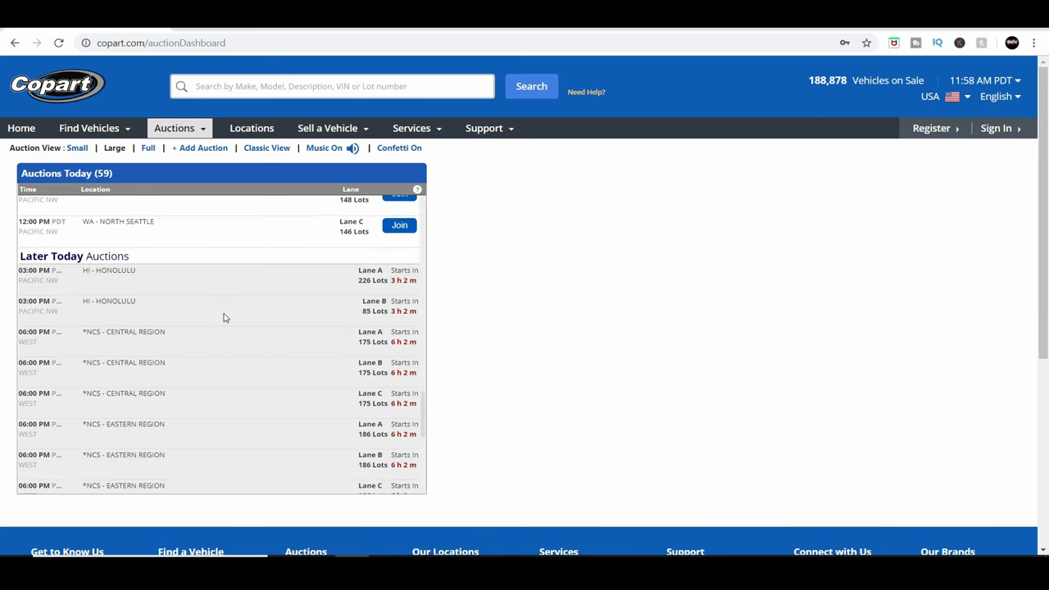
mouse_move(238, 377)
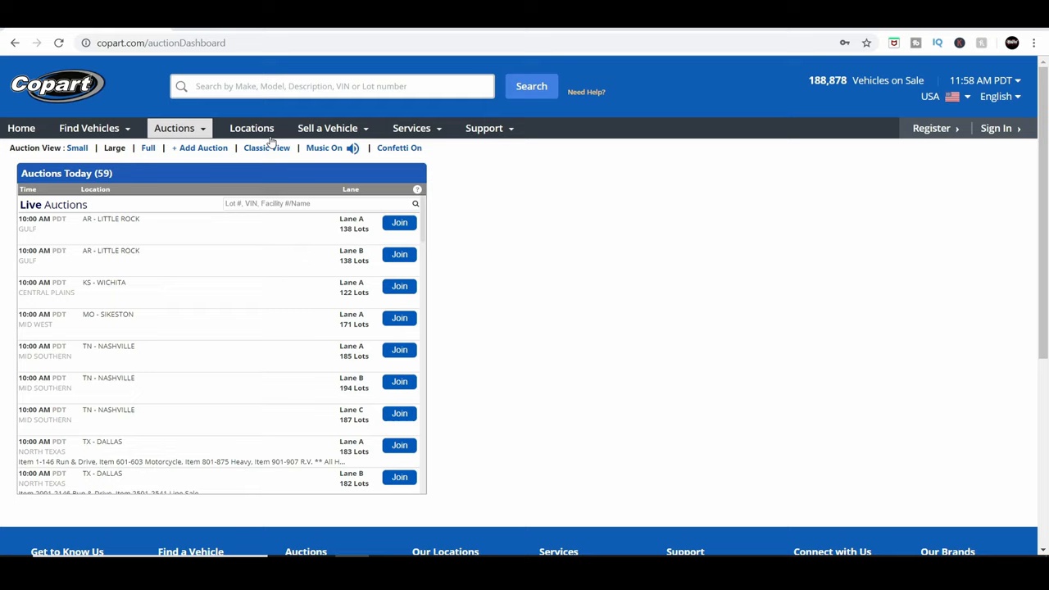
From the Locations directory, go to California and choose the Los Angeles yard.
left_click(252, 128)
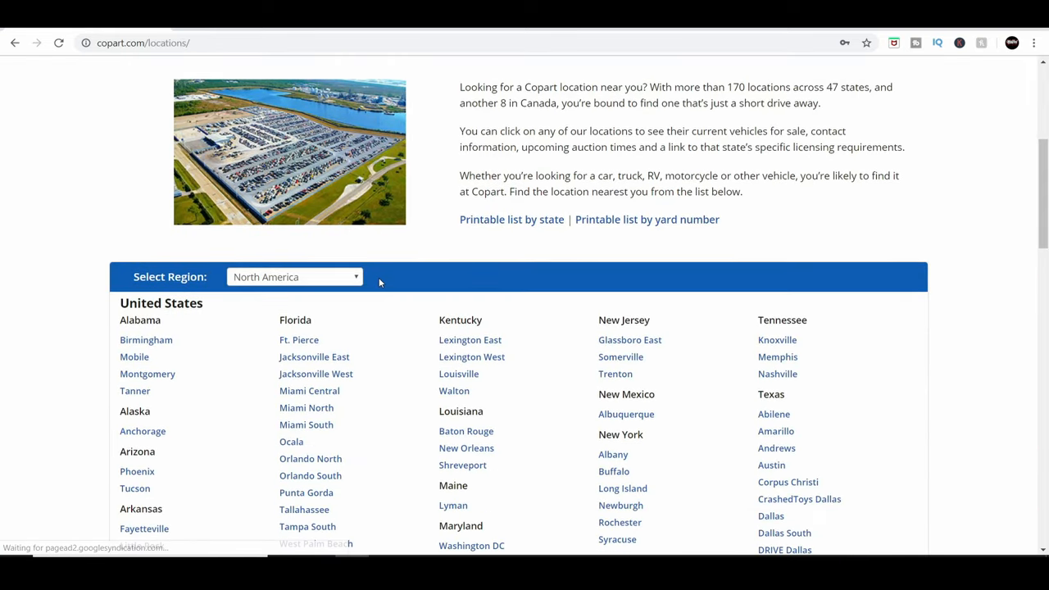
scroll("down", 3)
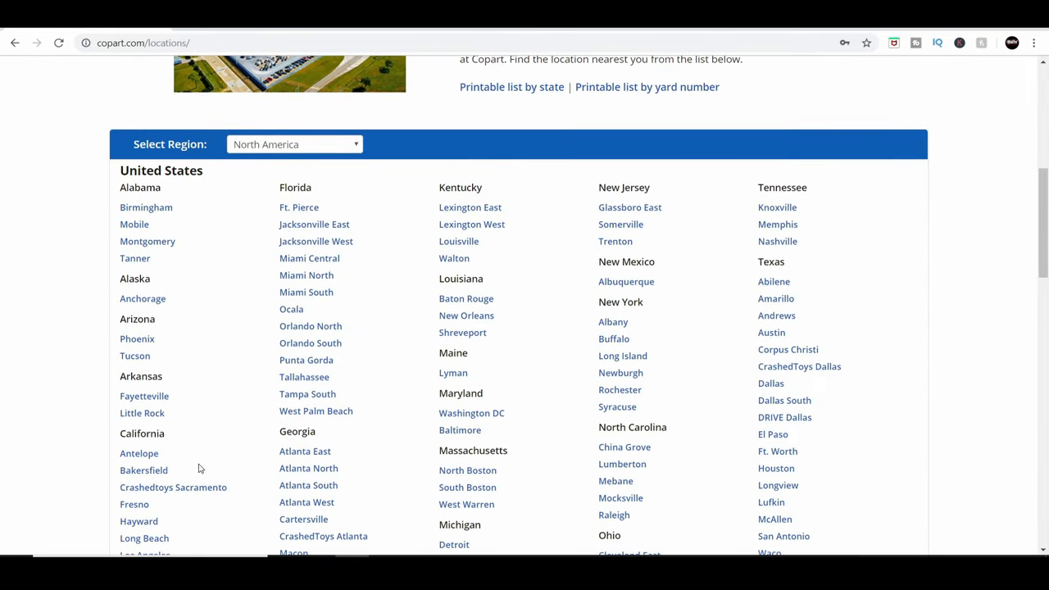
scroll("down", 3)
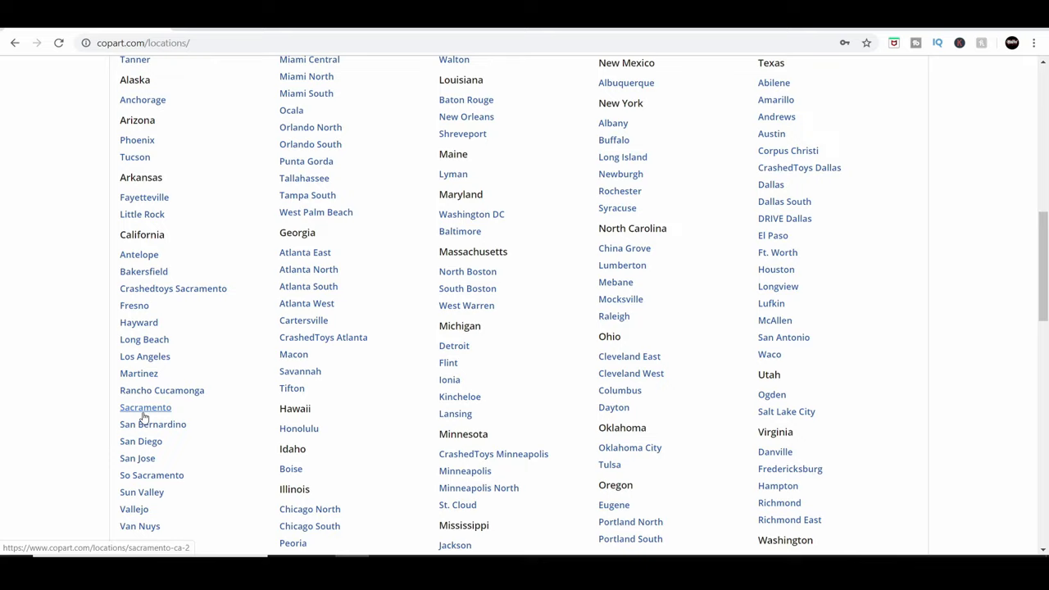
left_click(144, 356)
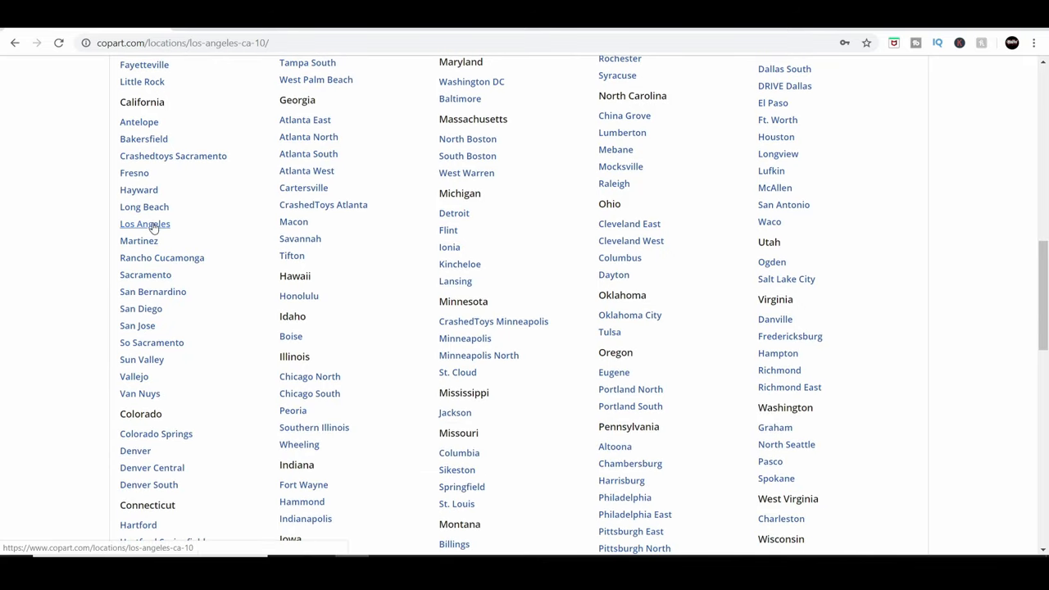
left_click(144, 223)
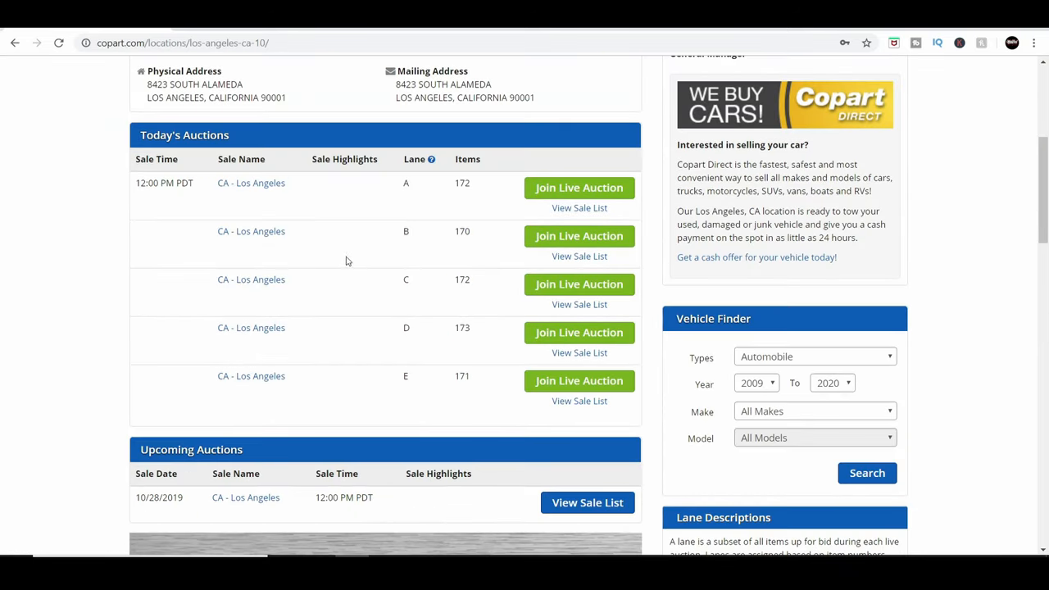
mouse_move(200, 184)
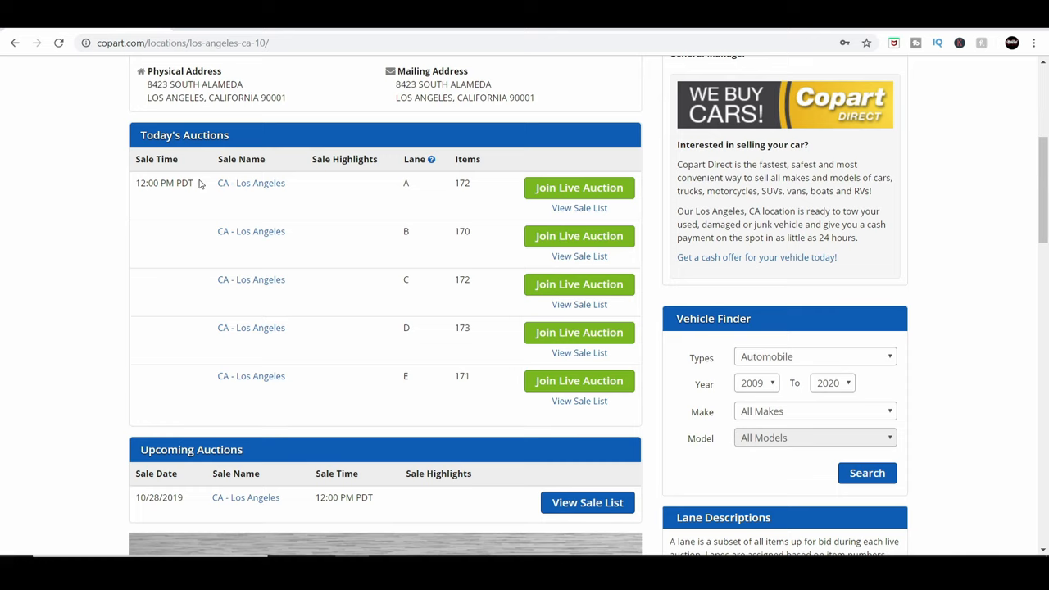
mouse_move(240, 361)
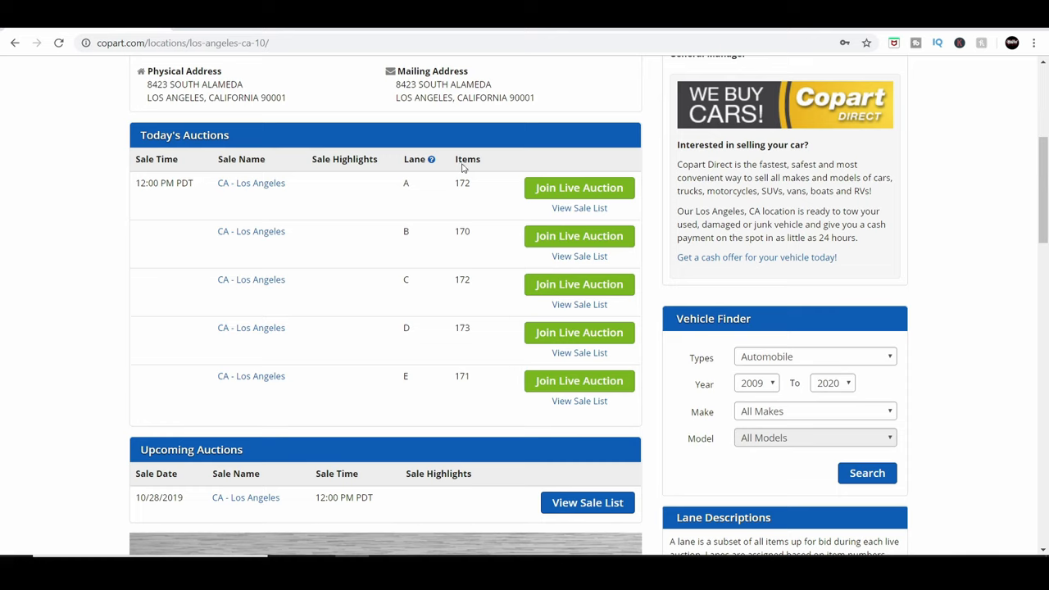
mouse_move(455, 382)
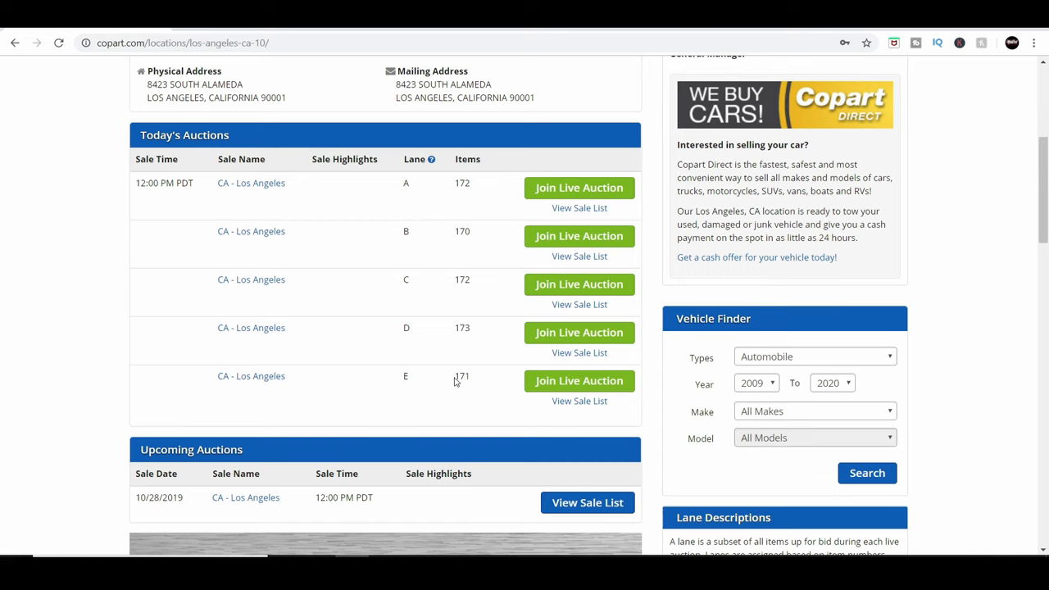
mouse_move(526, 338)
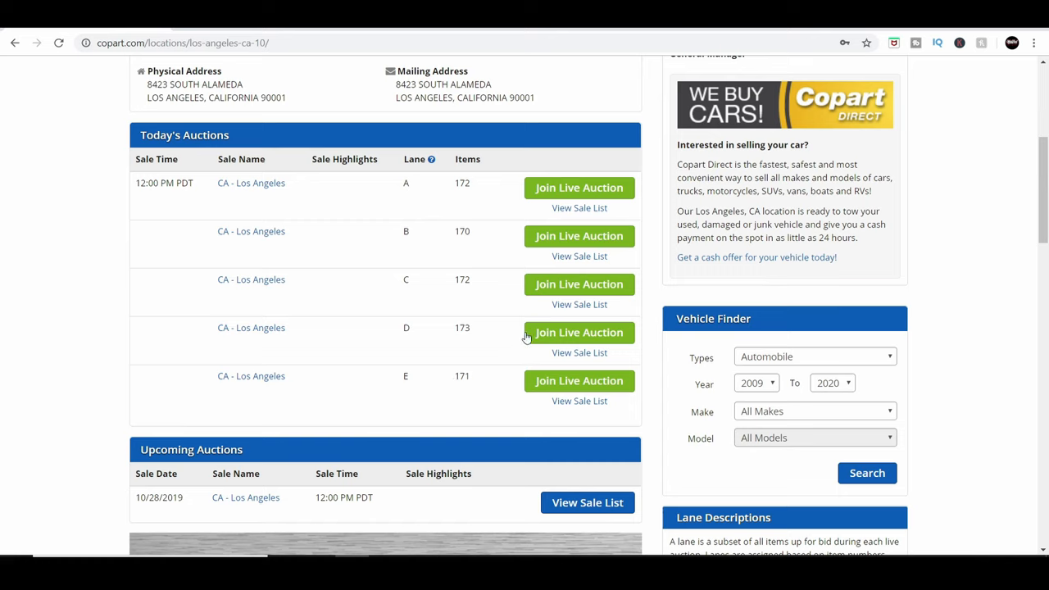
mouse_move(629, 204)
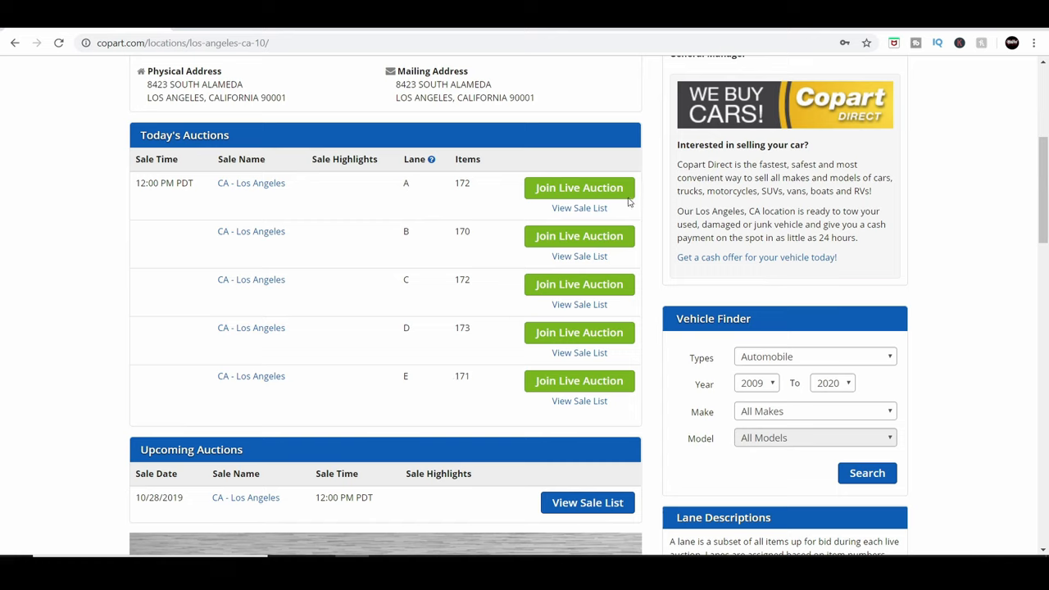
mouse_move(581, 331)
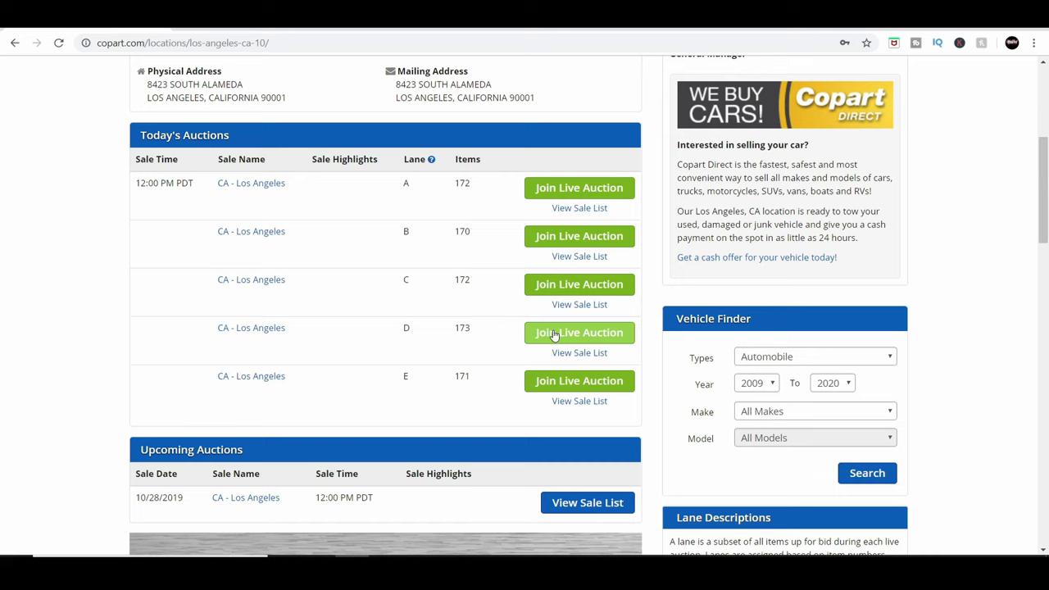
mouse_move(573, 322)
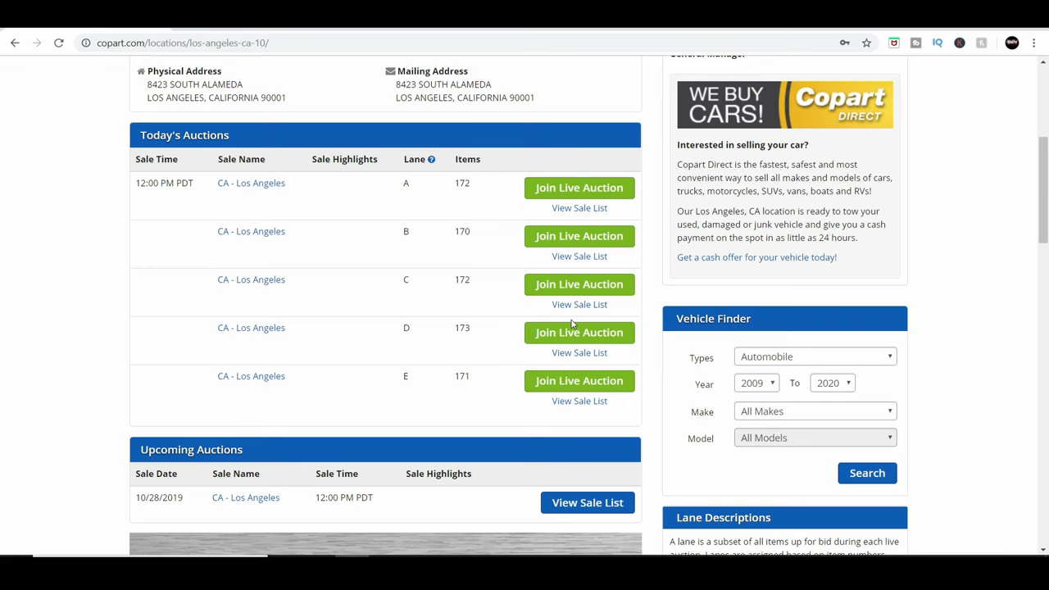
mouse_move(431, 164)
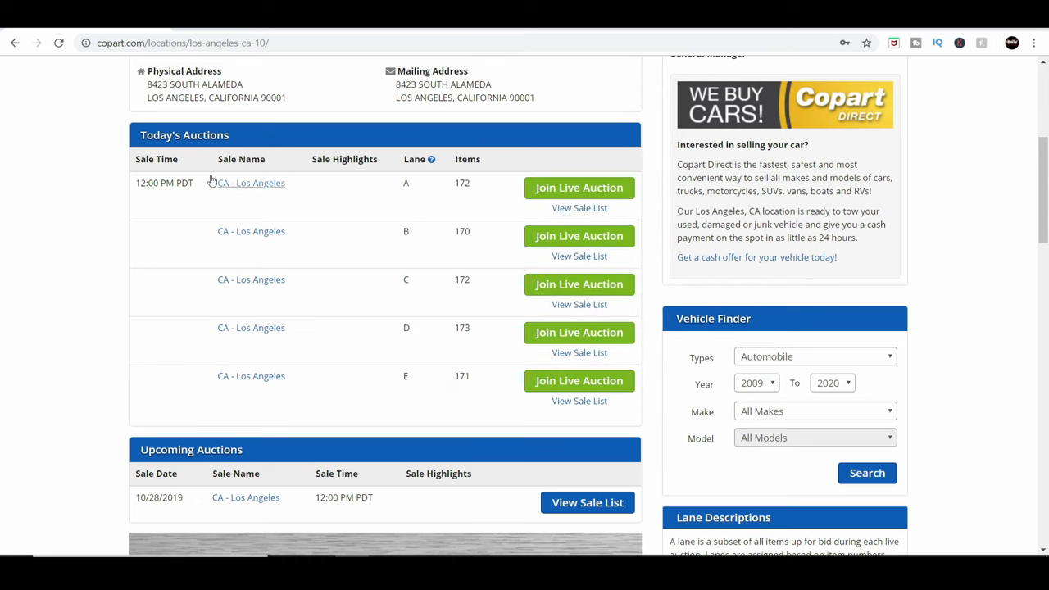
mouse_move(251, 183)
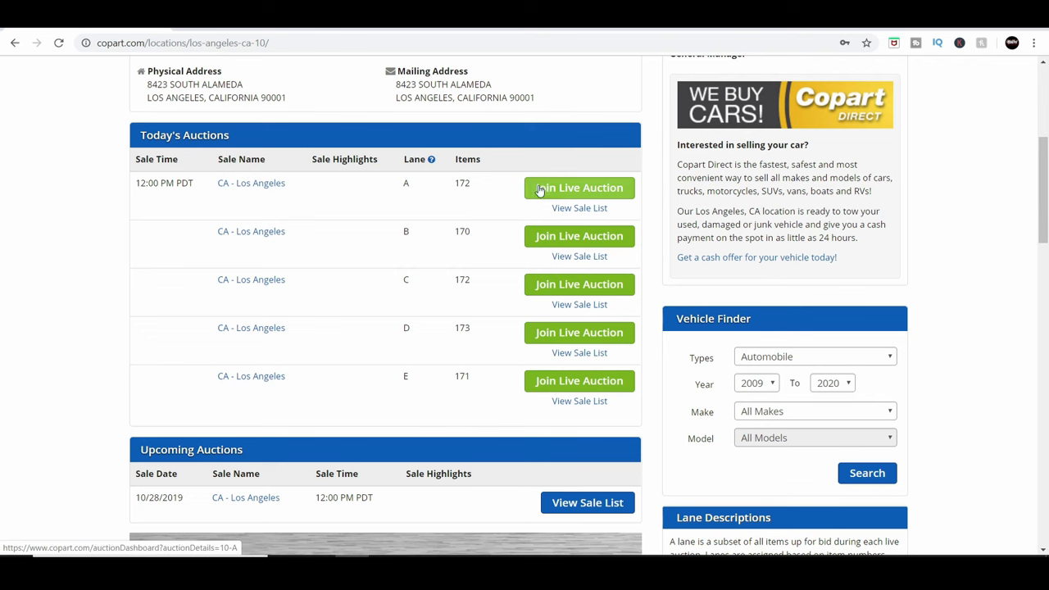
Reach the Today's Auctions table on the CA - Los Angeles yard page.
left_click(580, 187)
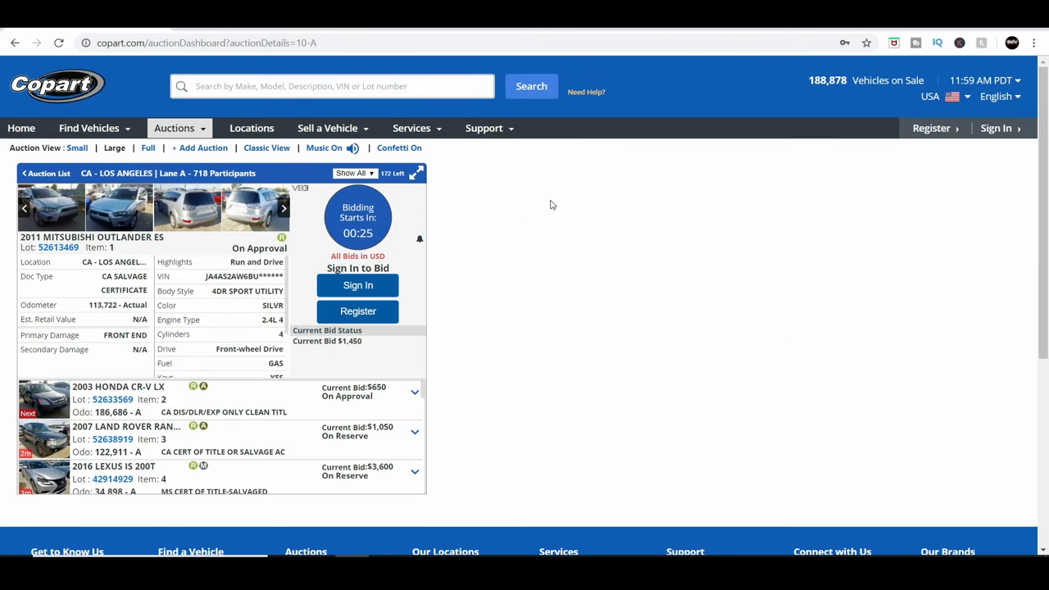
mouse_move(364, 239)
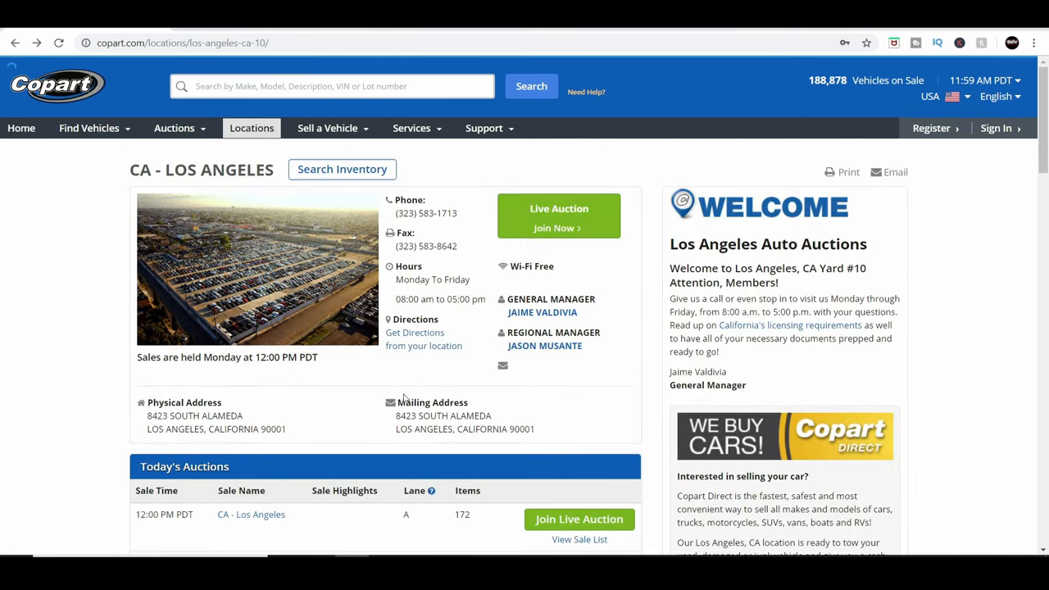
scroll("down", 3)
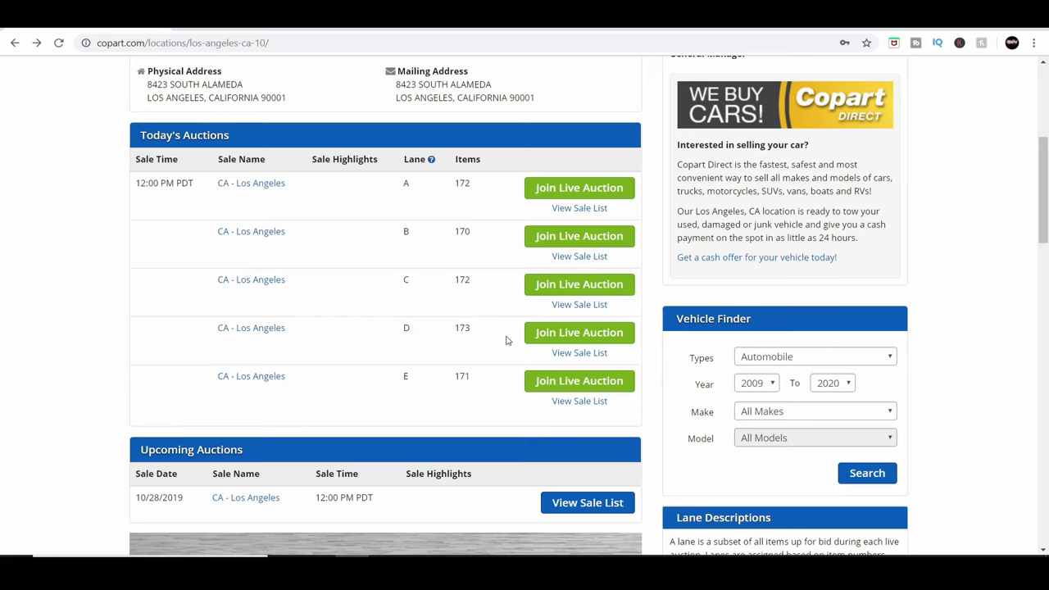
mouse_move(581, 187)
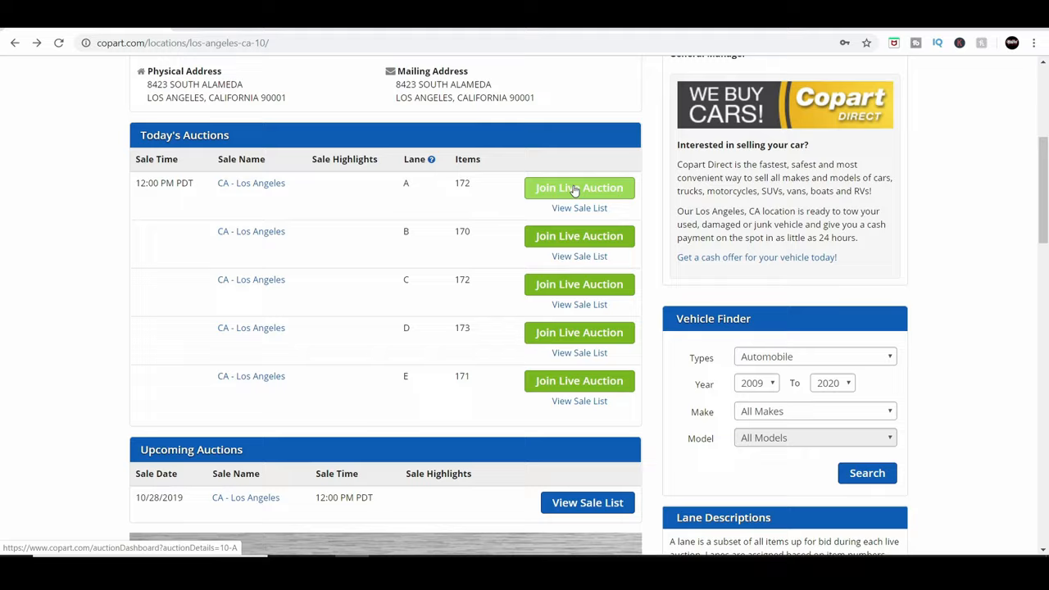
Join the Lane A live auction and watch bidding on the 2016 Lexus IS 200T.
left_click(581, 187)
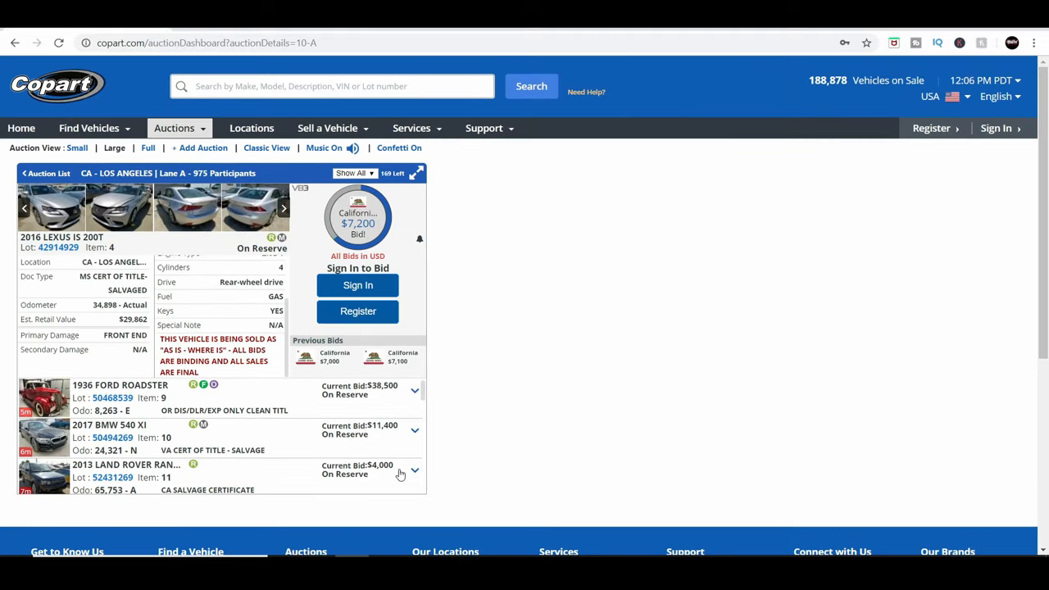
mouse_move(561, 442)
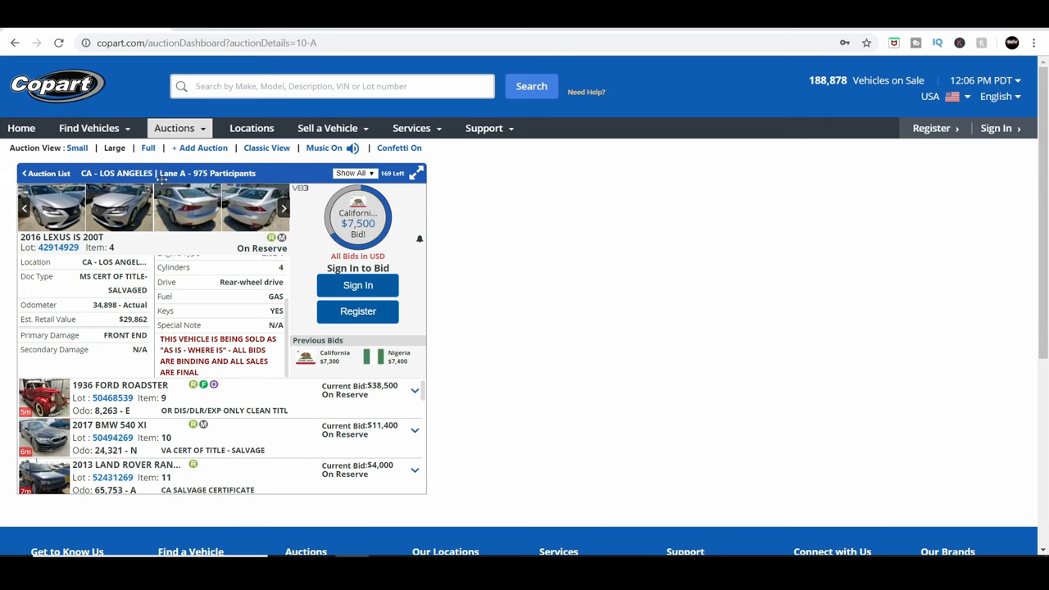
mouse_move(206, 198)
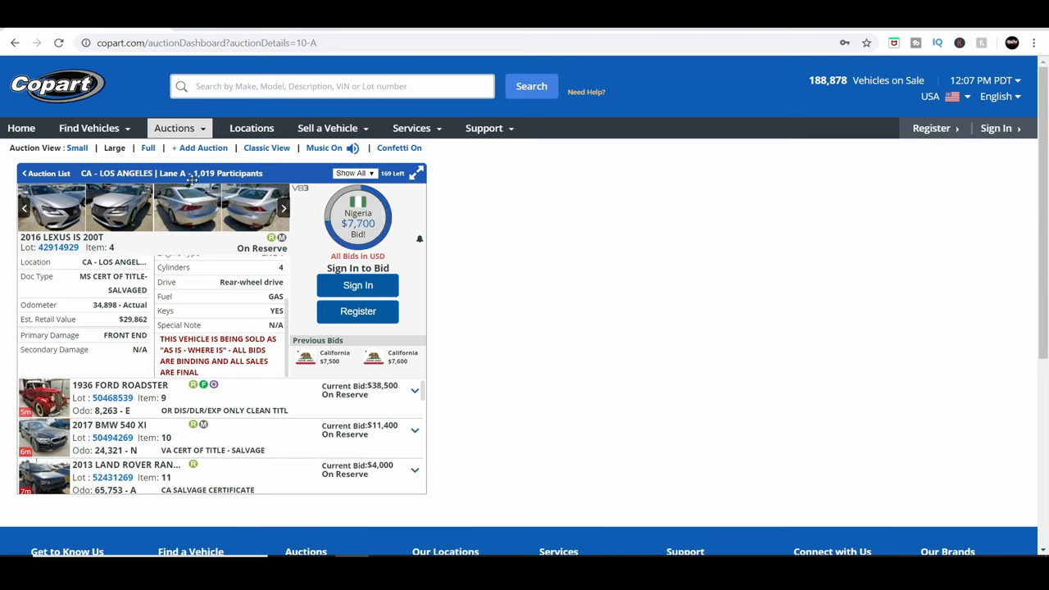
mouse_move(357, 231)
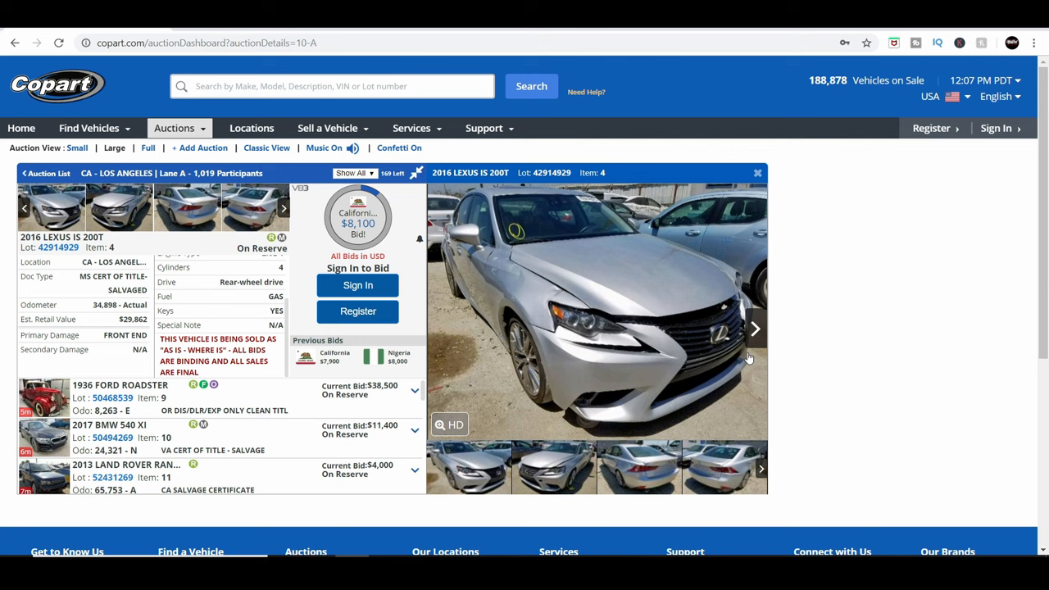
View two more photos of the 2016 Lexus IS 200T, then close the photo viewer.
left_click(754, 327)
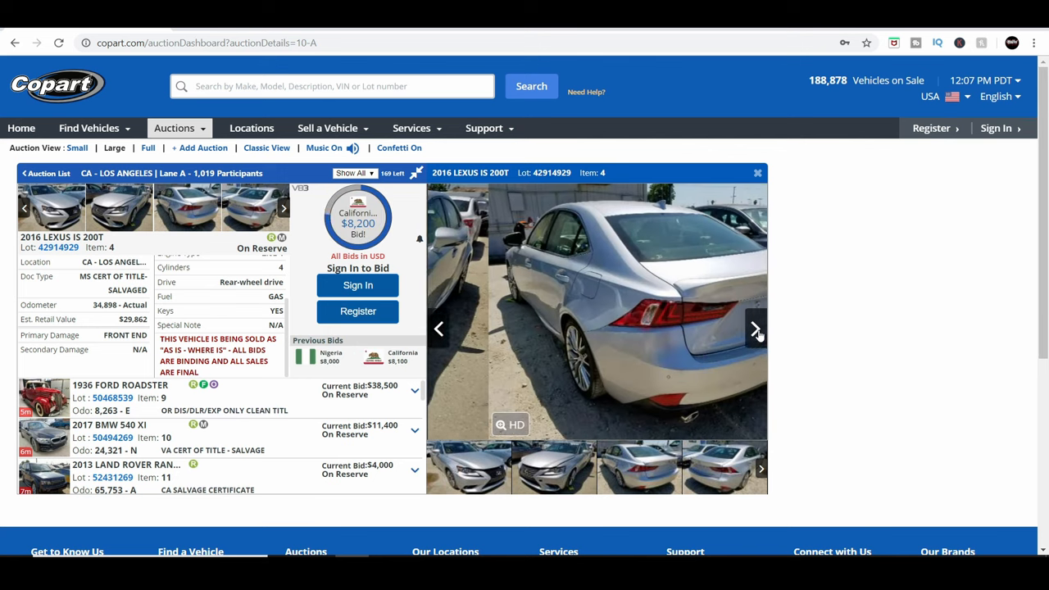
left_click(754, 328)
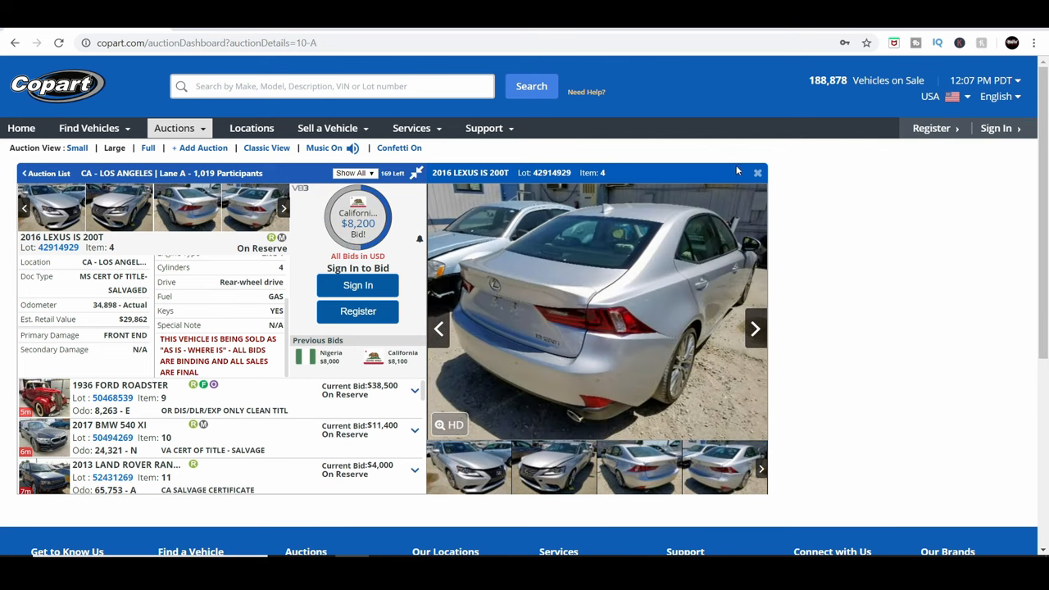
left_click(757, 174)
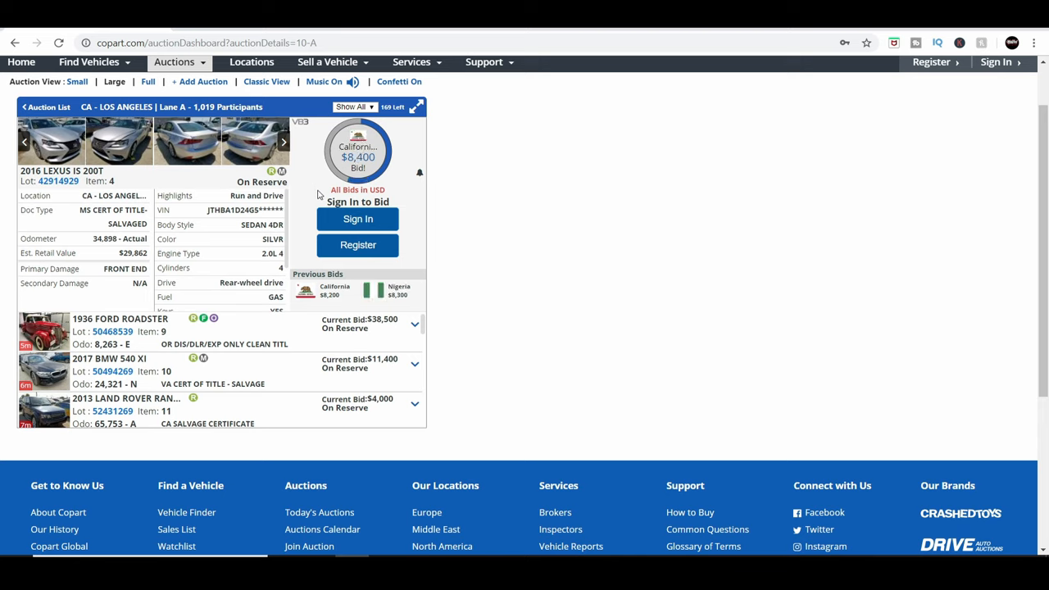
mouse_move(287, 193)
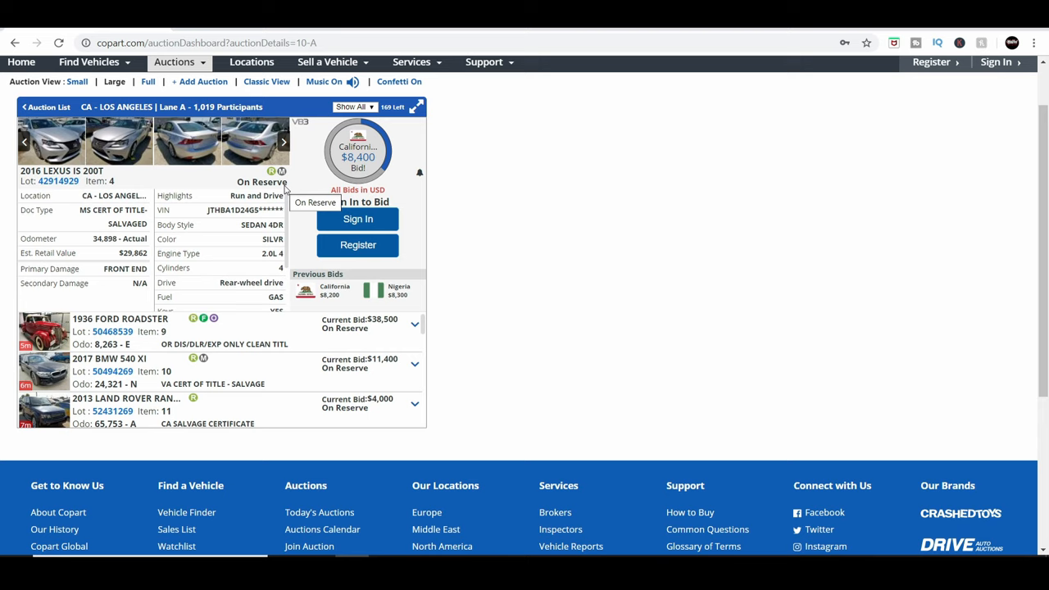
mouse_move(290, 190)
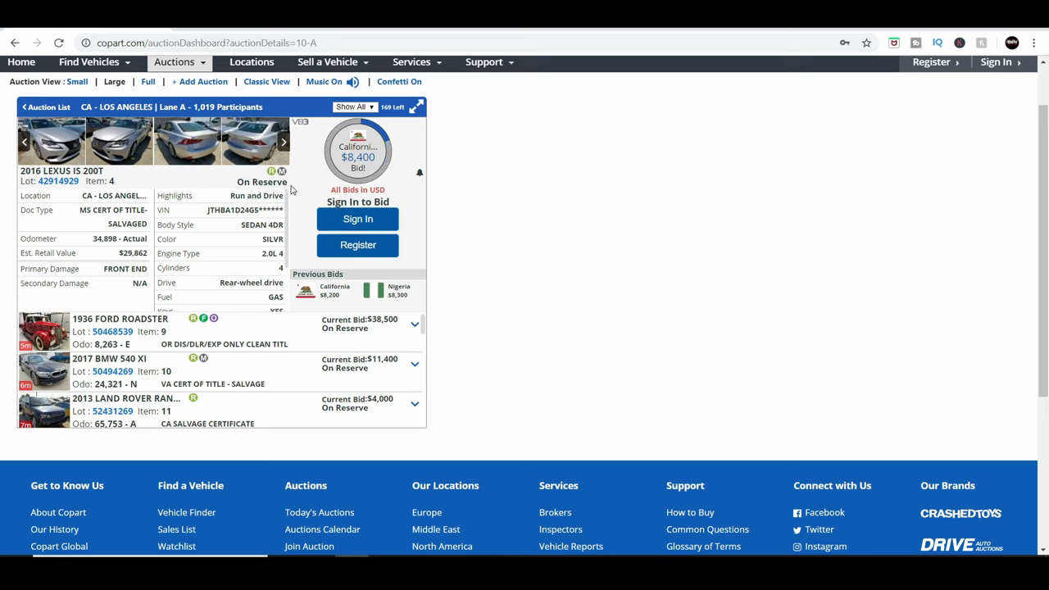
mouse_move(286, 190)
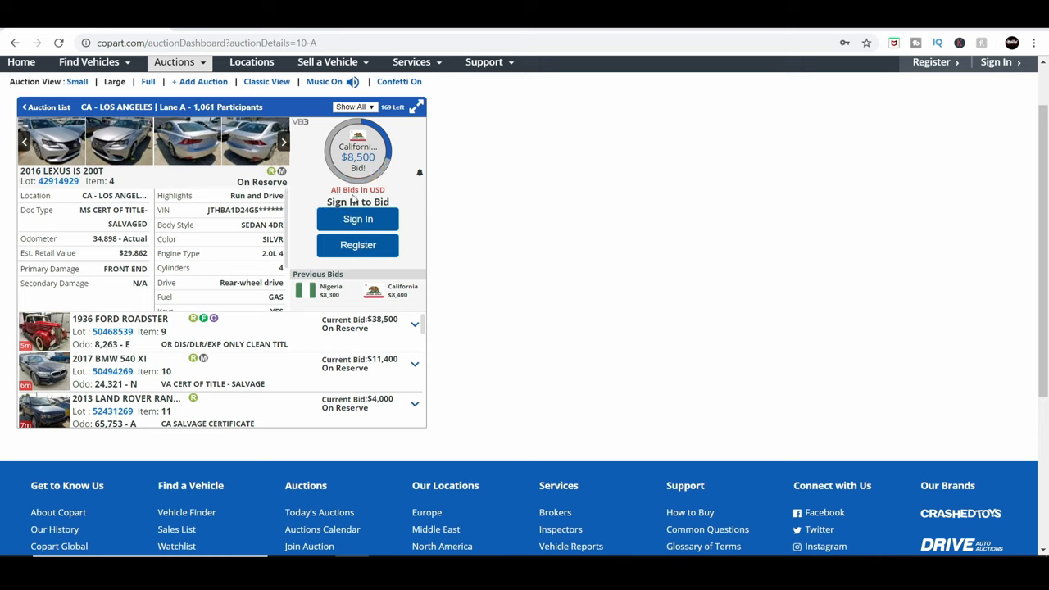
mouse_move(312, 130)
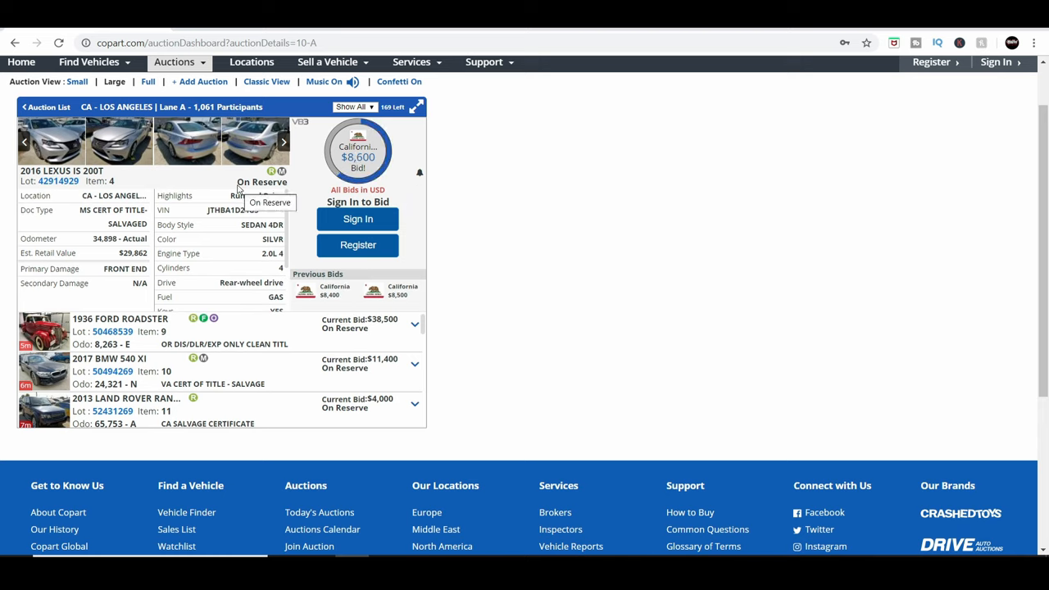
mouse_move(287, 188)
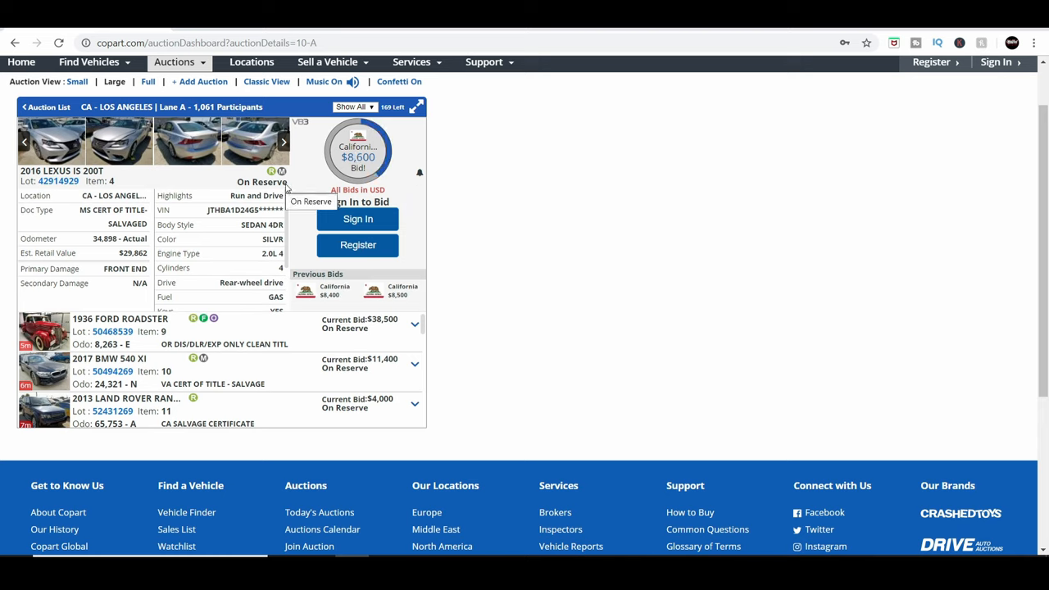
mouse_move(293, 190)
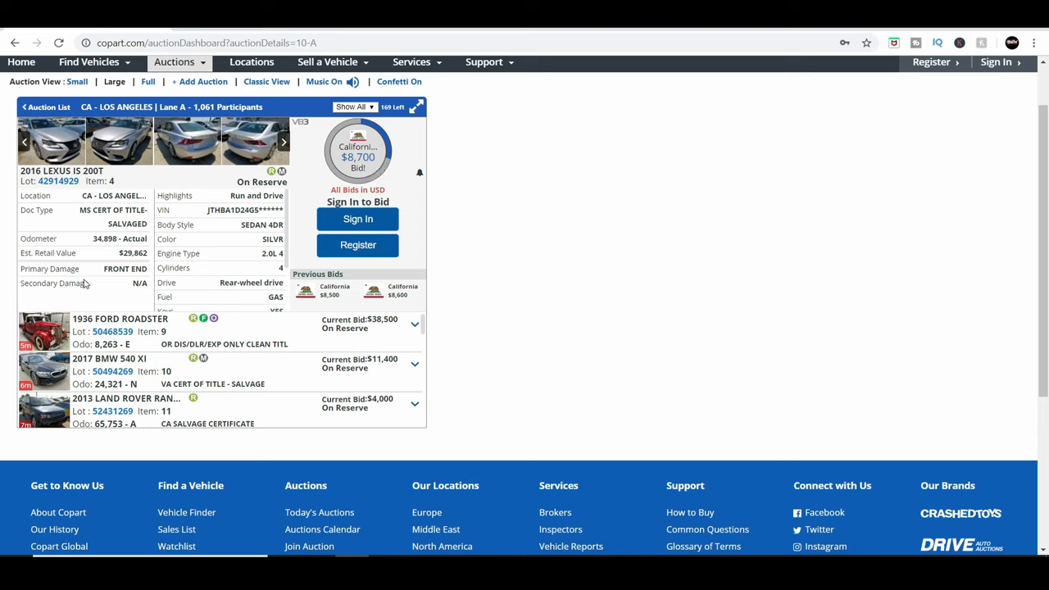
mouse_move(233, 226)
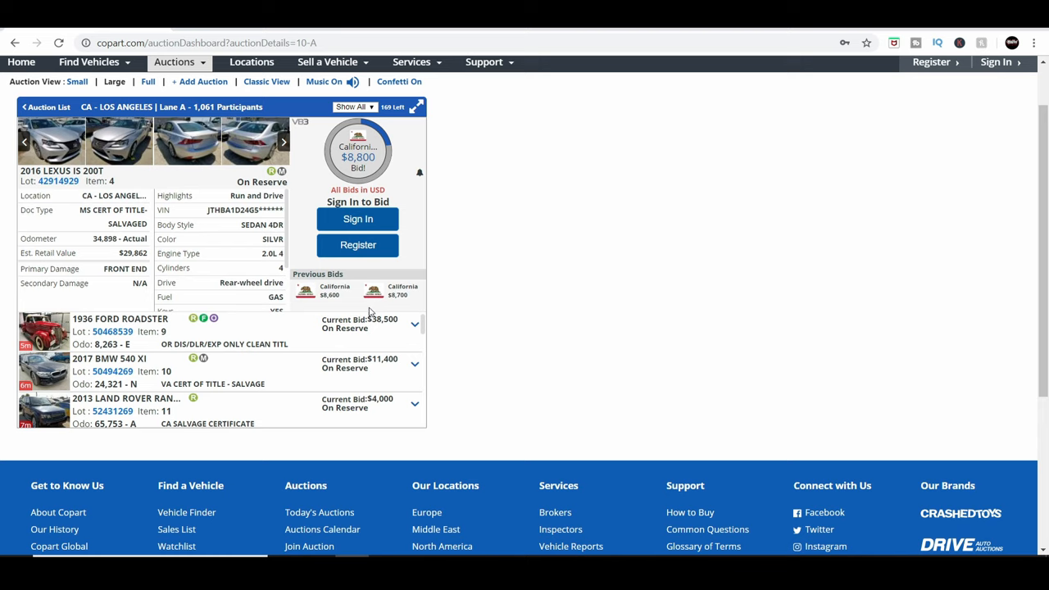
mouse_move(385, 292)
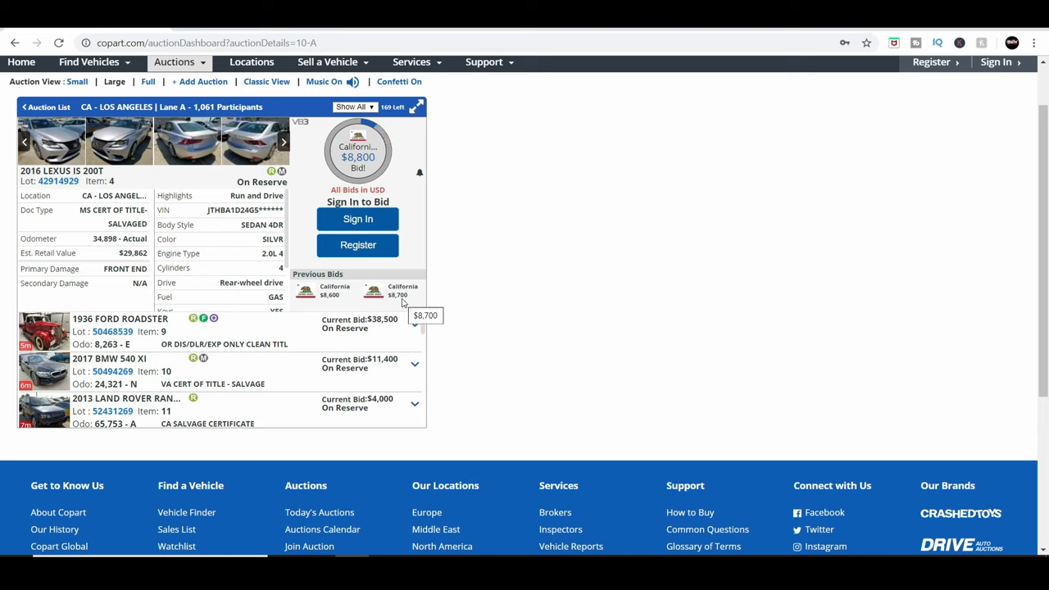
Watch bidding move to the 2018 Mercedes-Benz E 300 with upcoming items 6 to 8 listed.
left_click(357, 156)
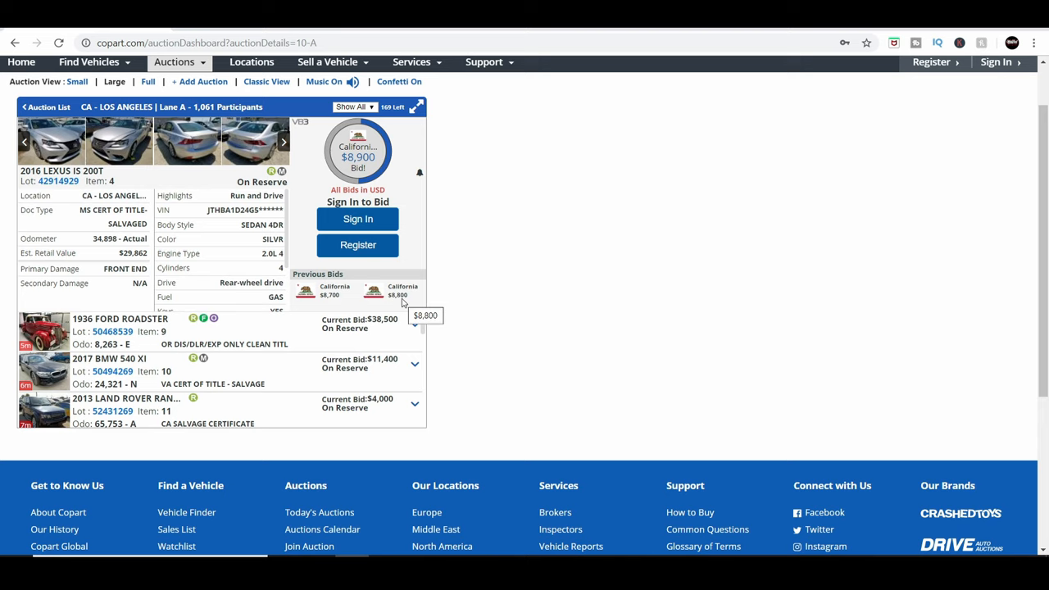
mouse_move(285, 327)
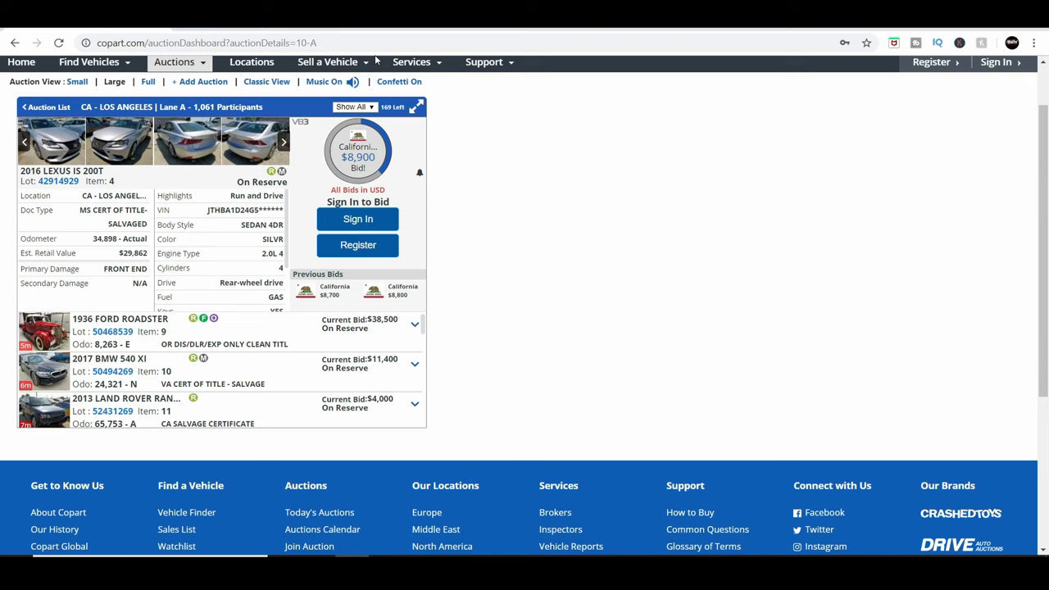
mouse_move(556, 223)
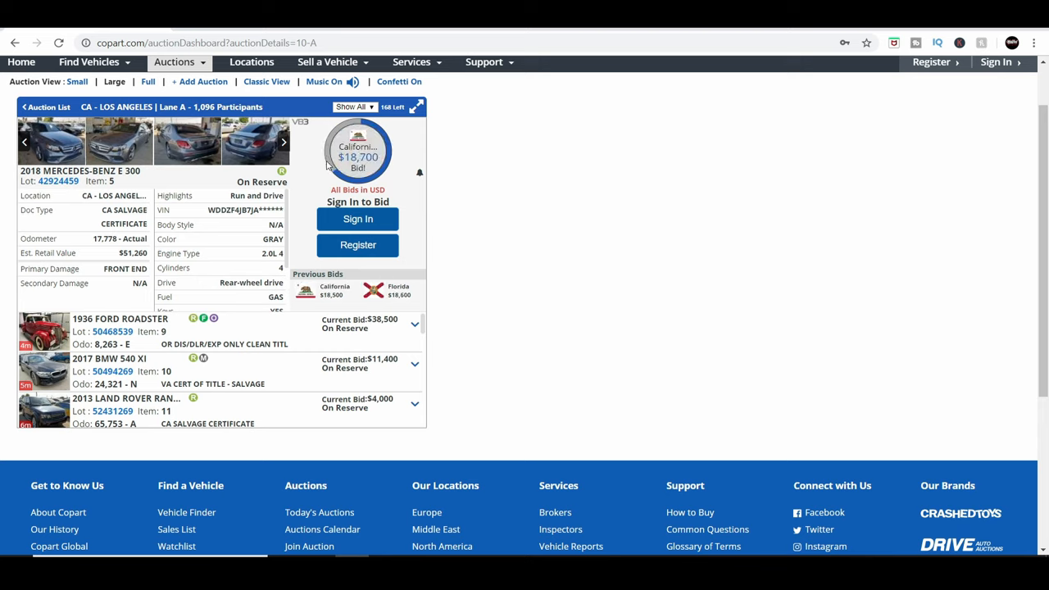
mouse_move(387, 166)
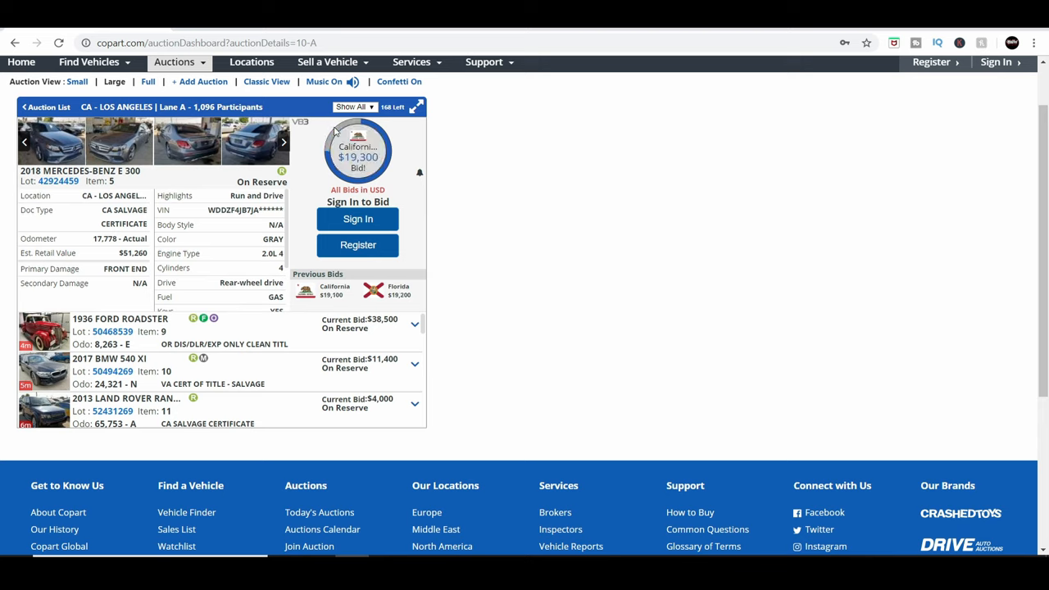
mouse_move(282, 188)
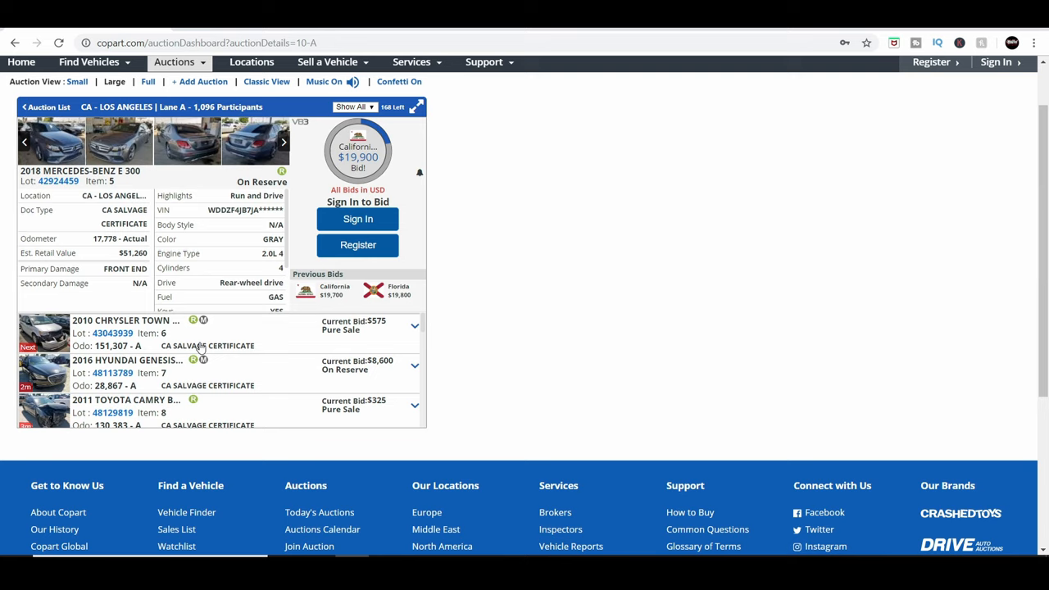
left_click(357, 151)
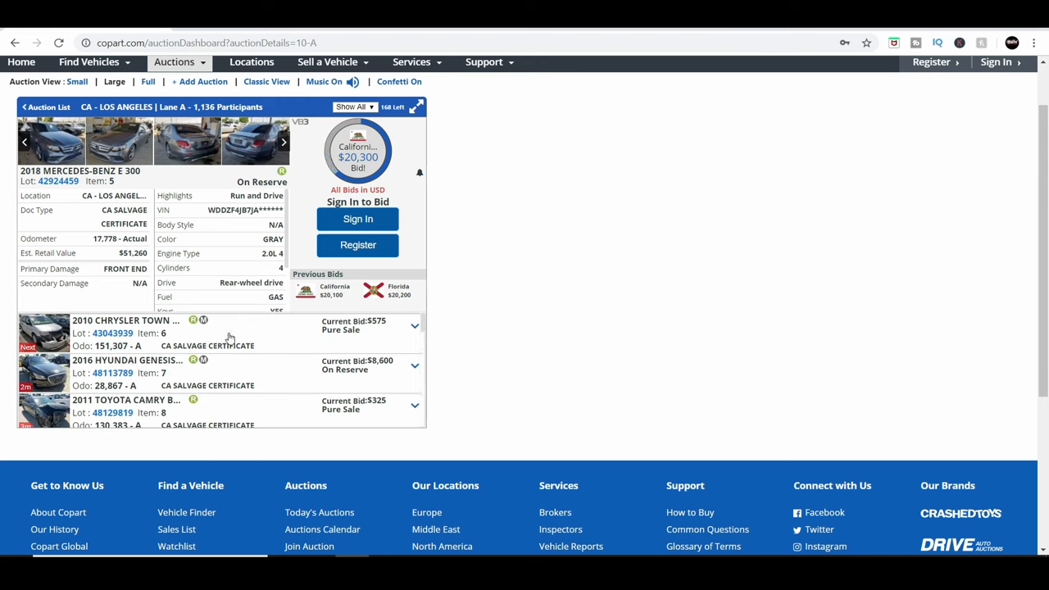
mouse_move(253, 358)
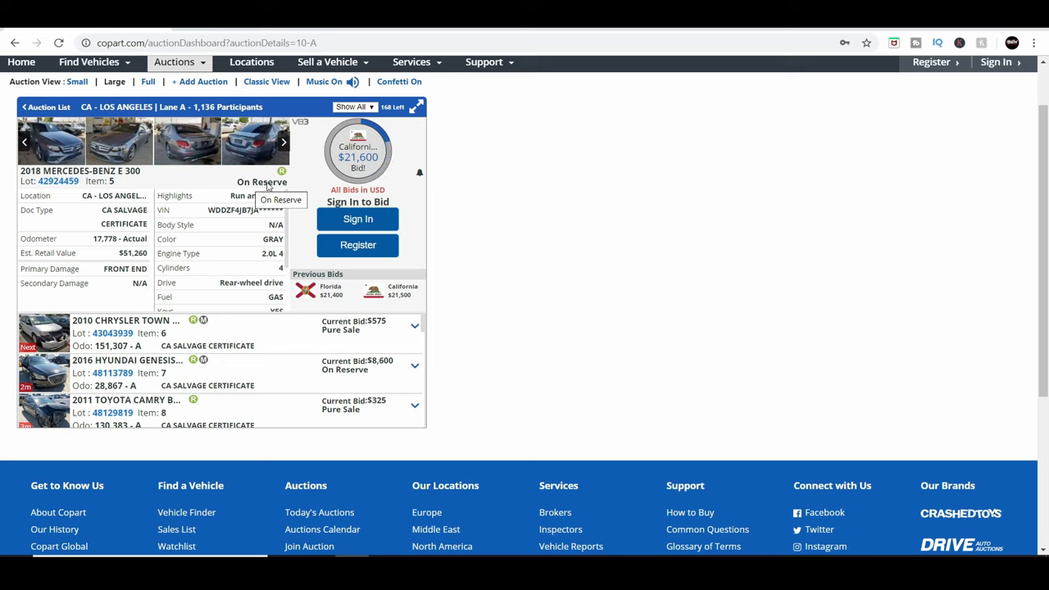
left_click(358, 150)
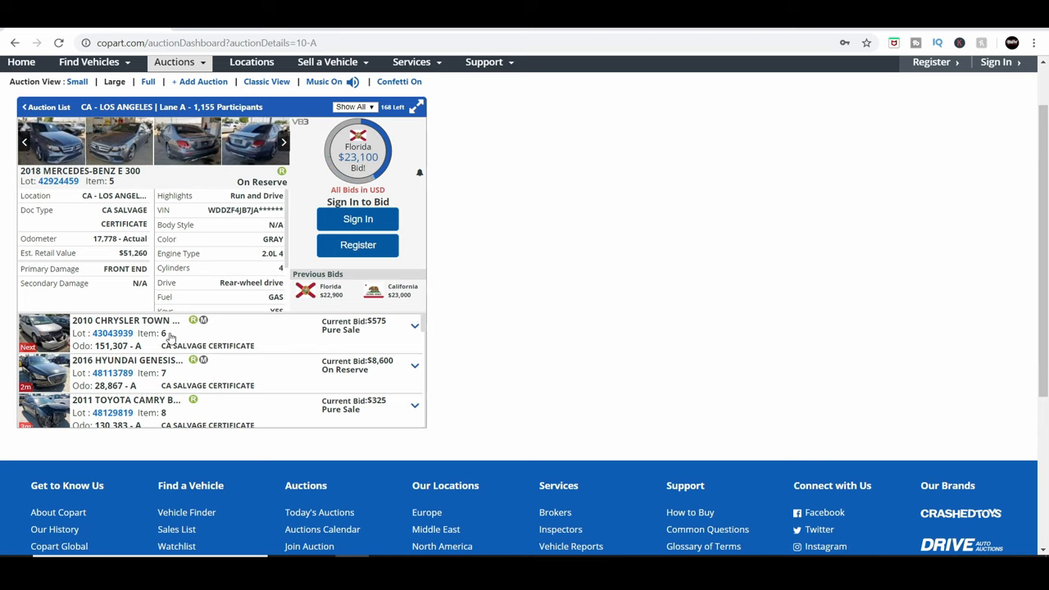
left_click(112, 333)
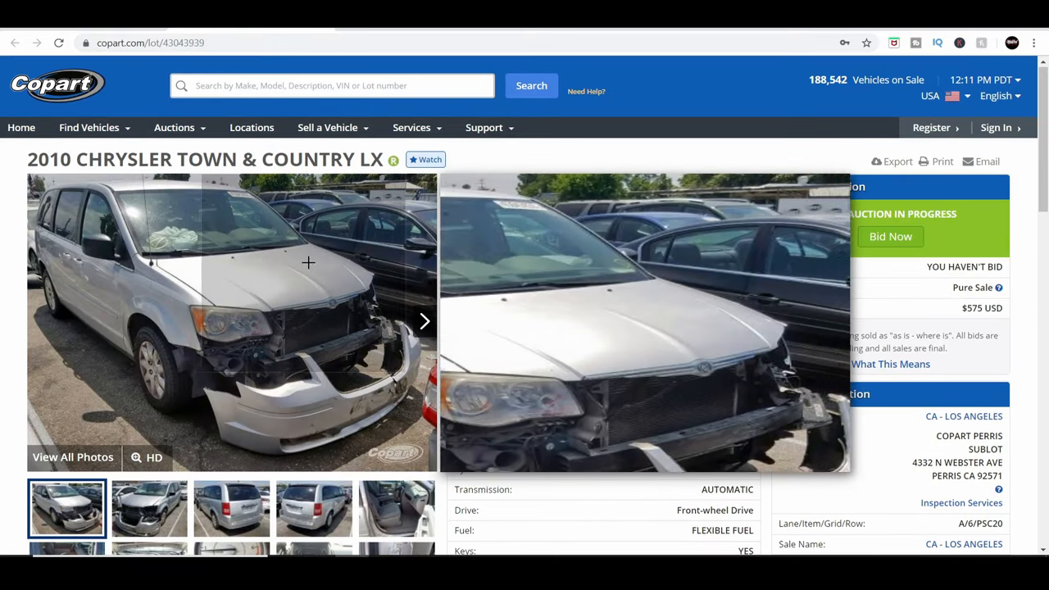
scroll("down", 3)
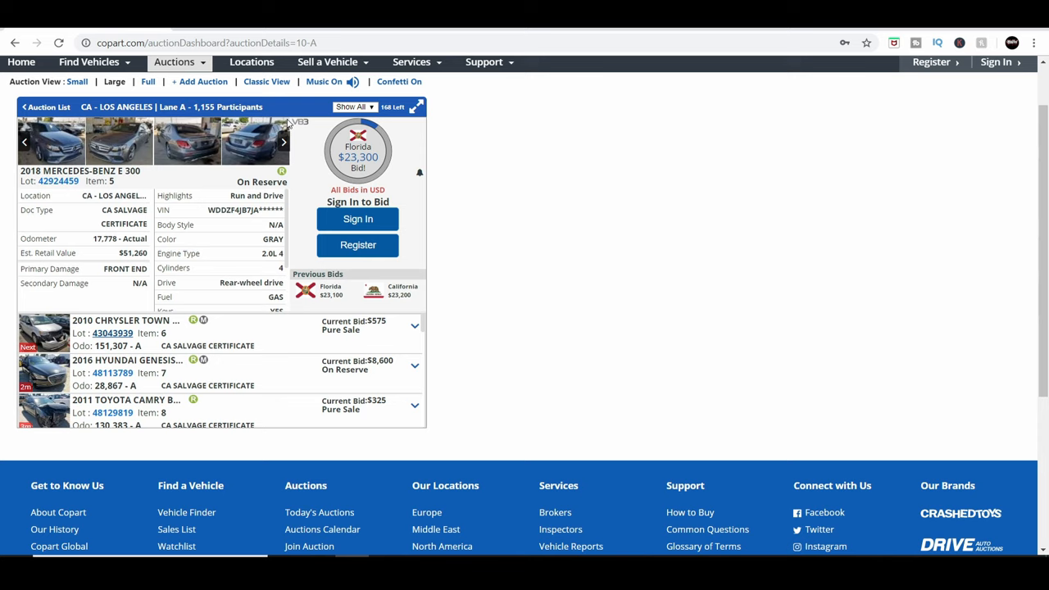
mouse_move(557, 278)
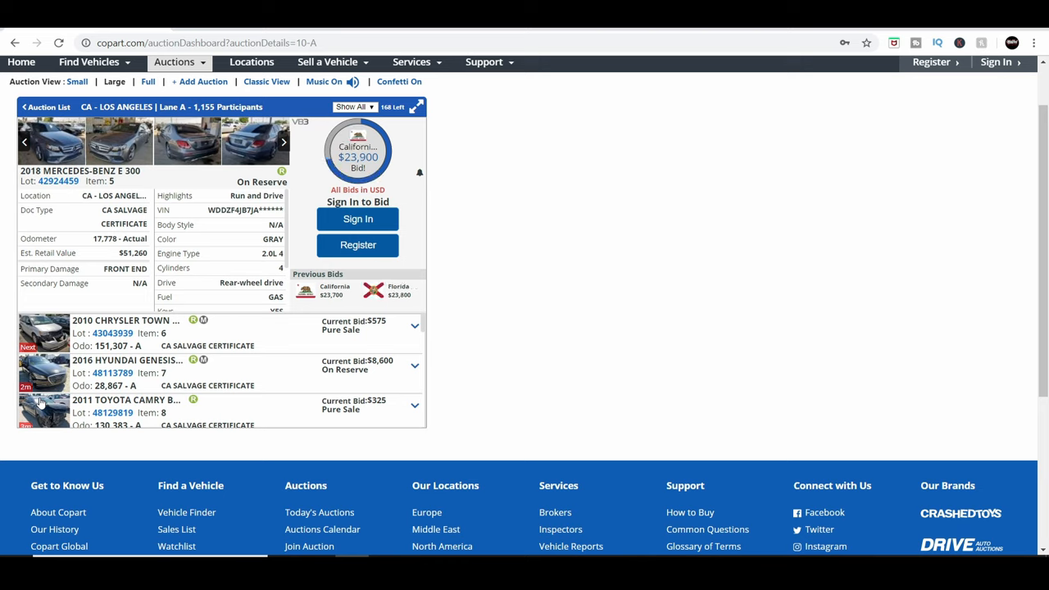
mouse_move(173, 341)
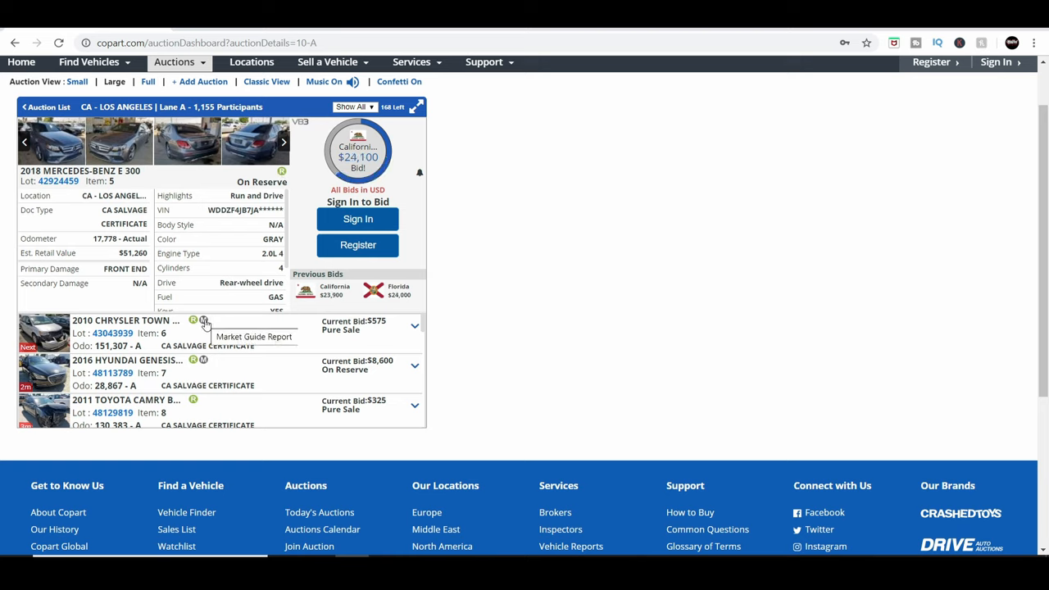
Browse the upcoming Lane A vehicles from item 6 down to items 58–60.
scroll("down", 3)
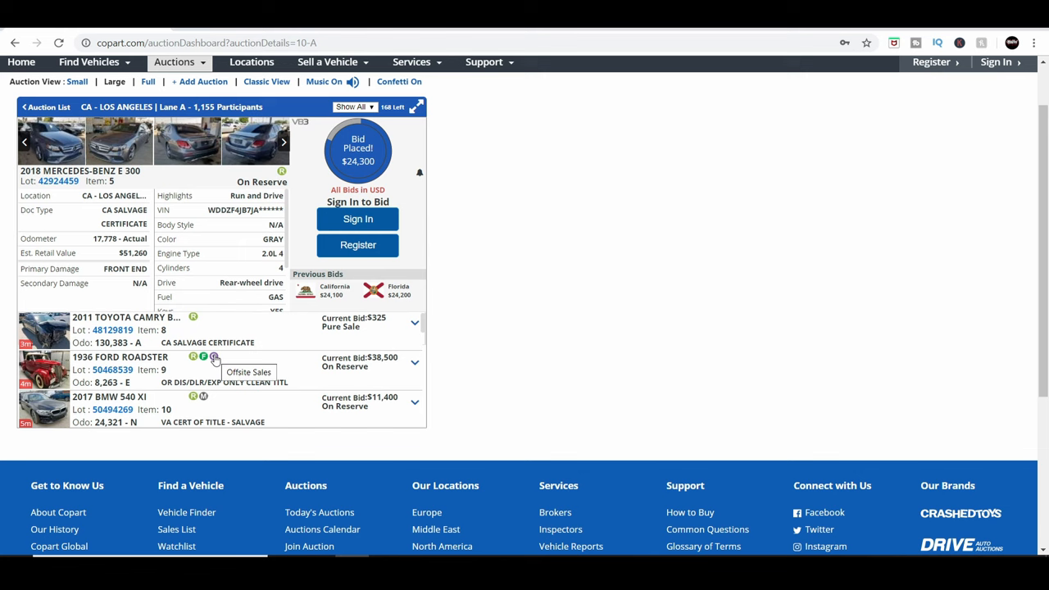
scroll("down", 3)
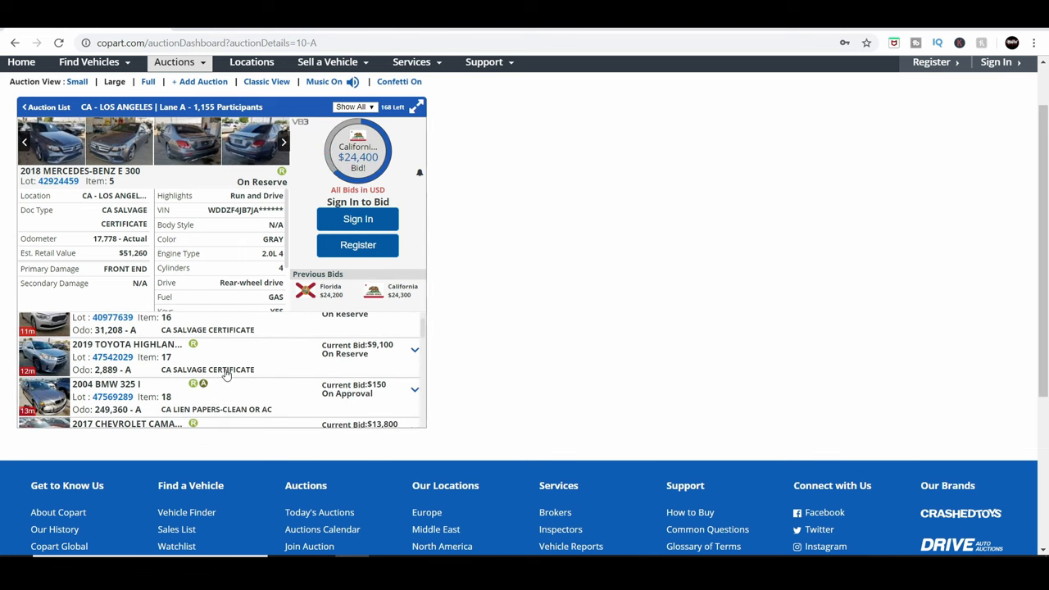
left_click(358, 151)
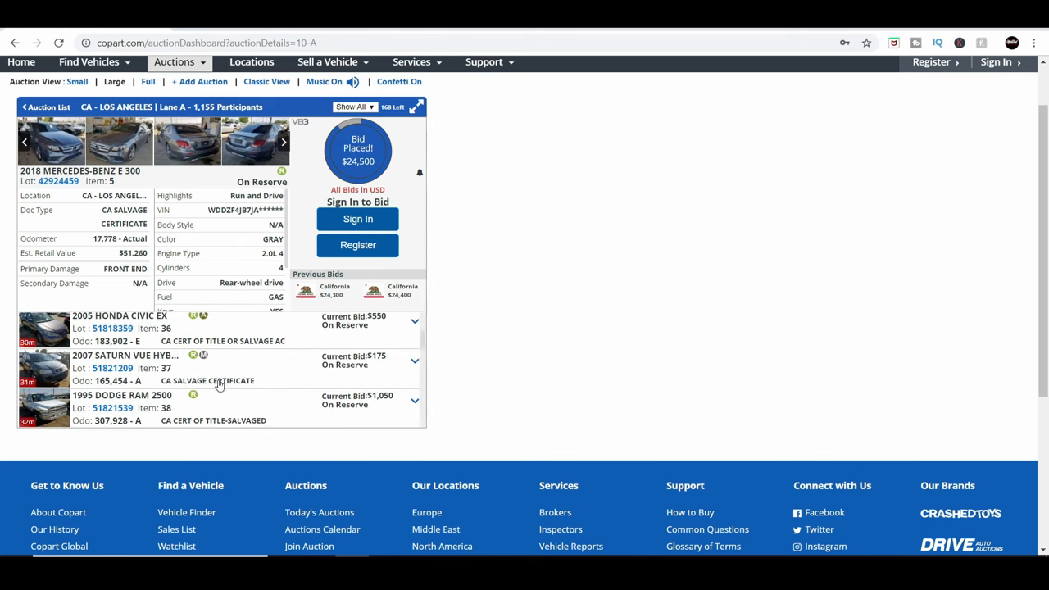
scroll("down", 3)
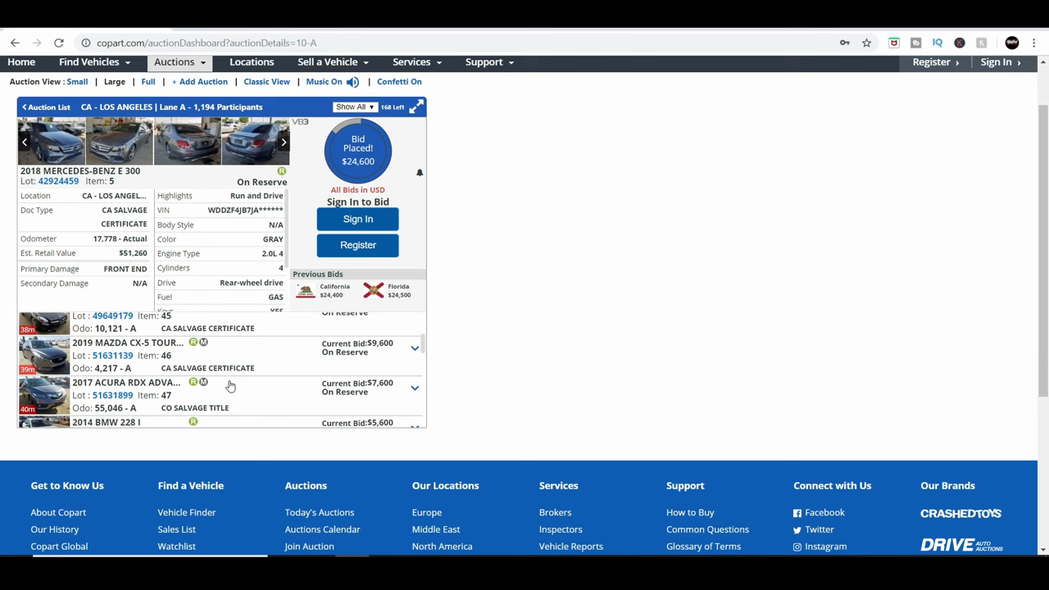
scroll("down", 3)
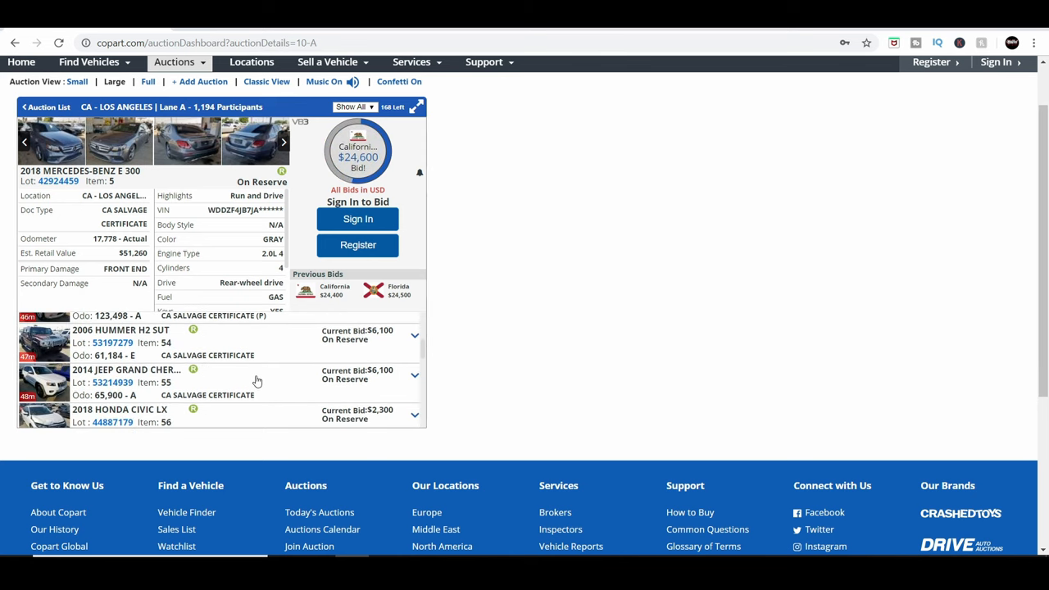
scroll("down", 3)
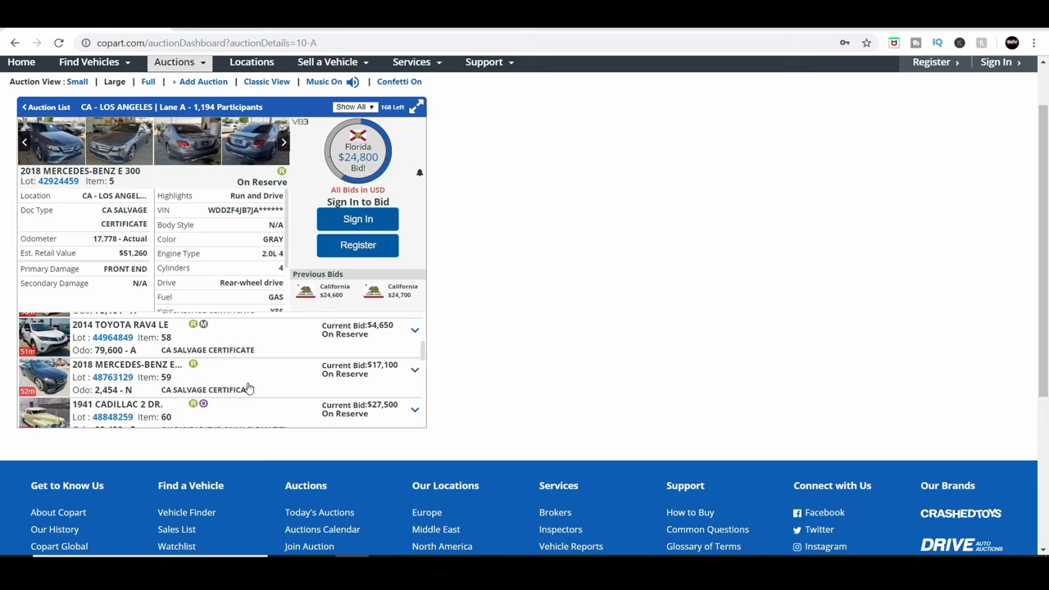
mouse_move(251, 411)
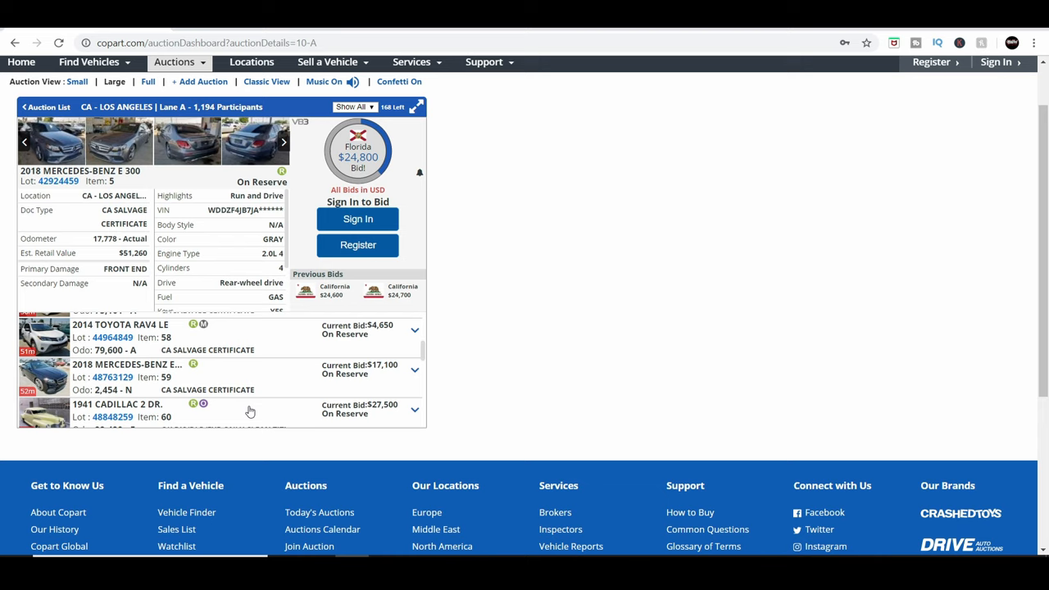
Follow the Mercedes-Benz E 300 bids past $27,500 until it shows Sold on Approval.
left_click(357, 151)
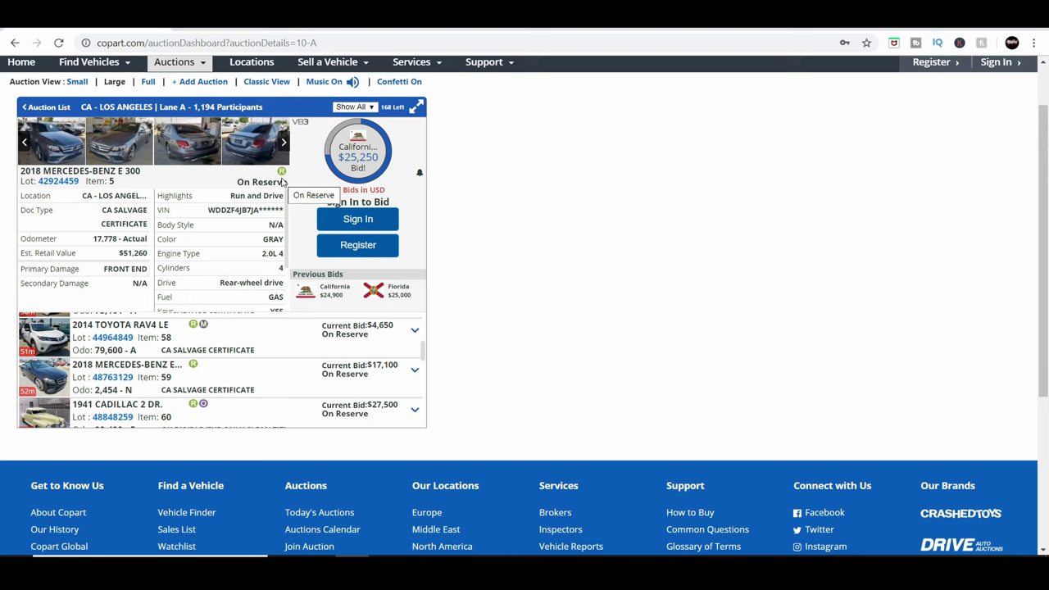
mouse_move(269, 339)
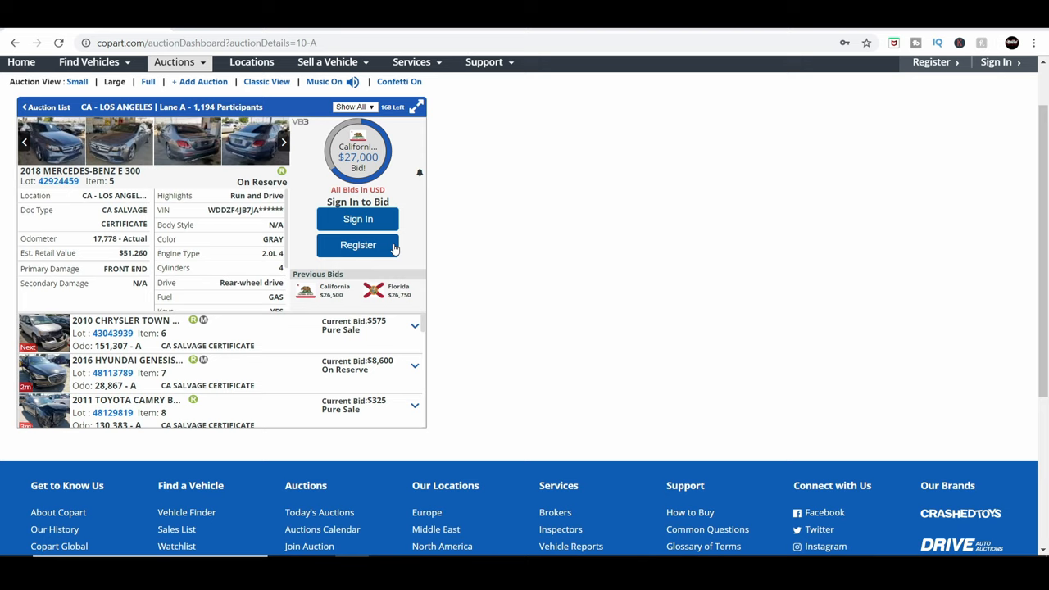
mouse_move(357, 272)
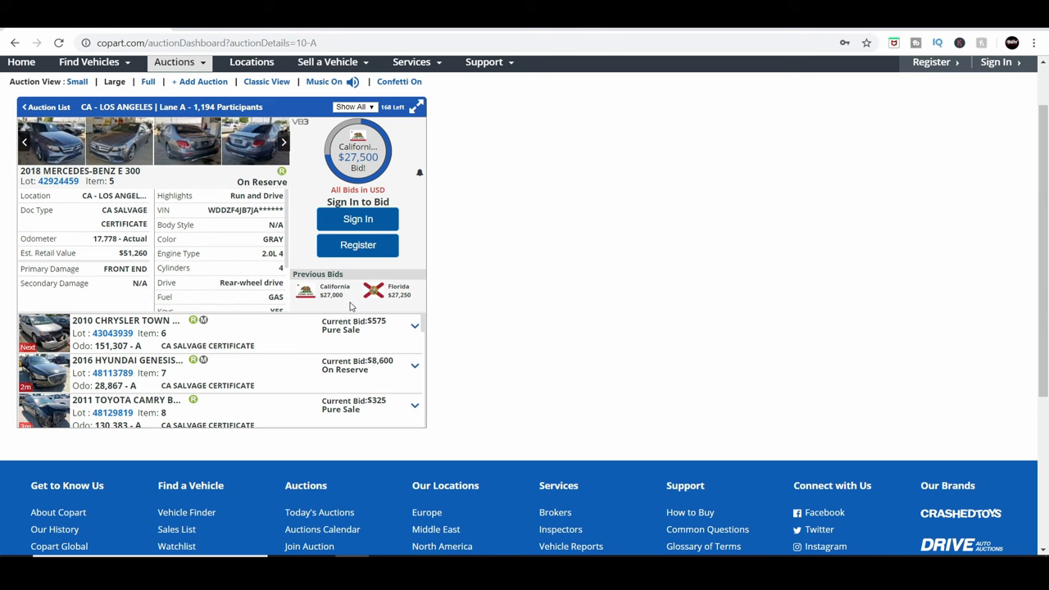
scroll("down", 3)
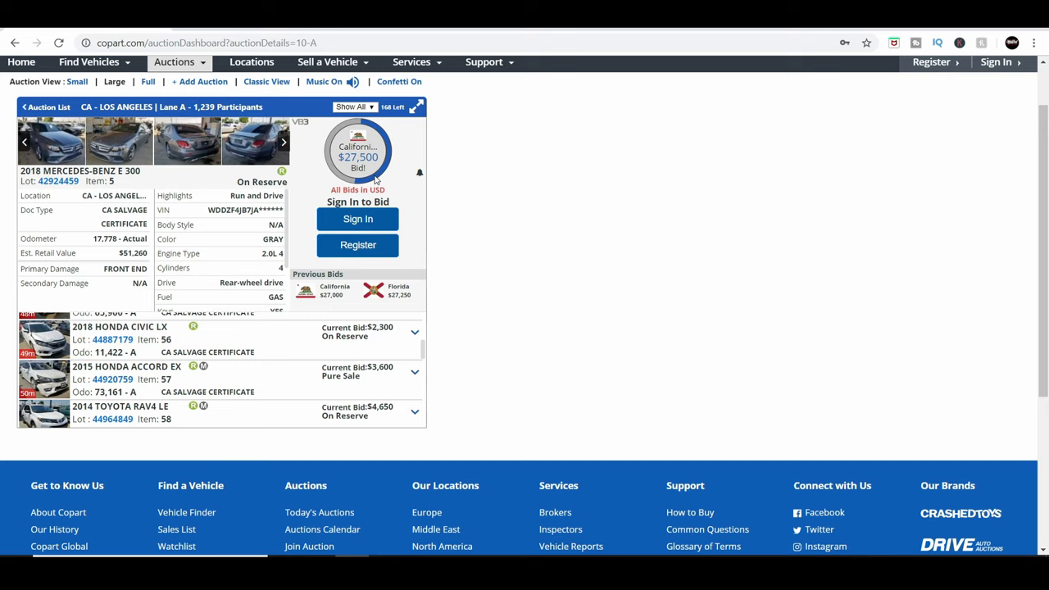
mouse_move(400, 154)
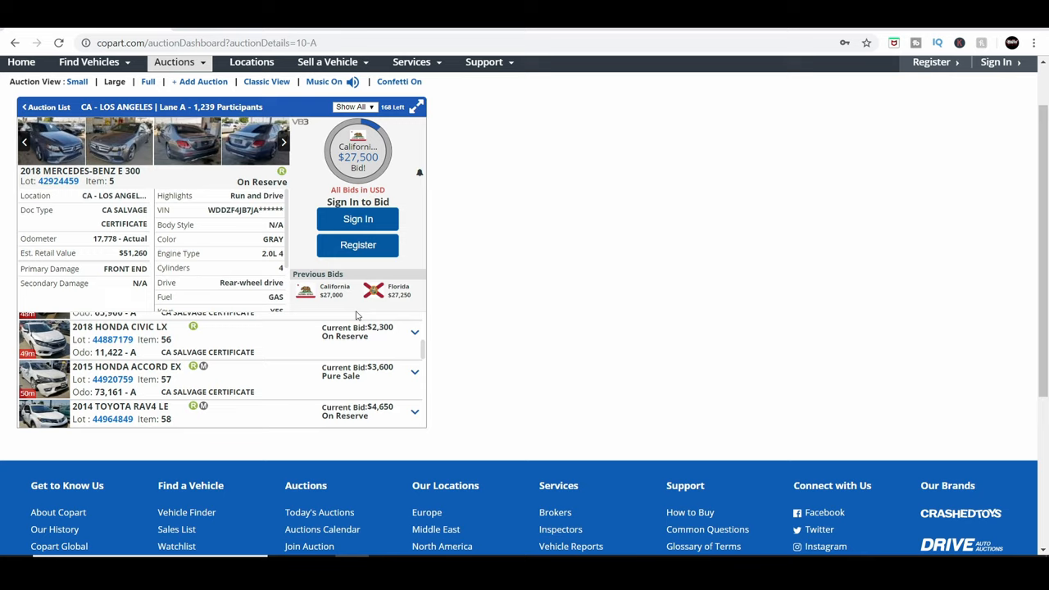
mouse_move(409, 308)
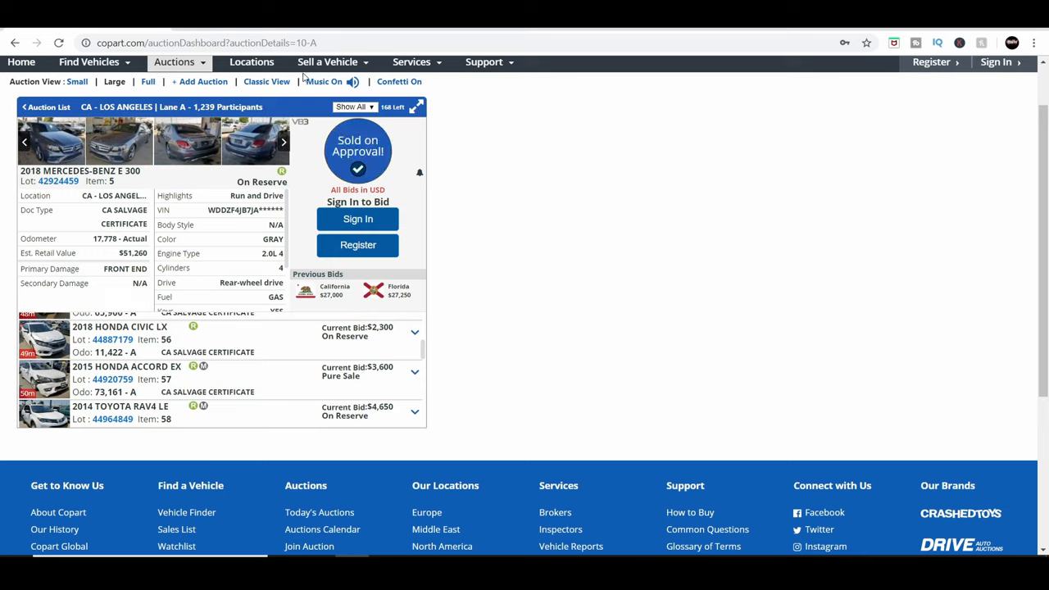
Watch item 6, the 2010 Chrysler Town & Country LX, come up as a pure sale at $775.
left_click(284, 141)
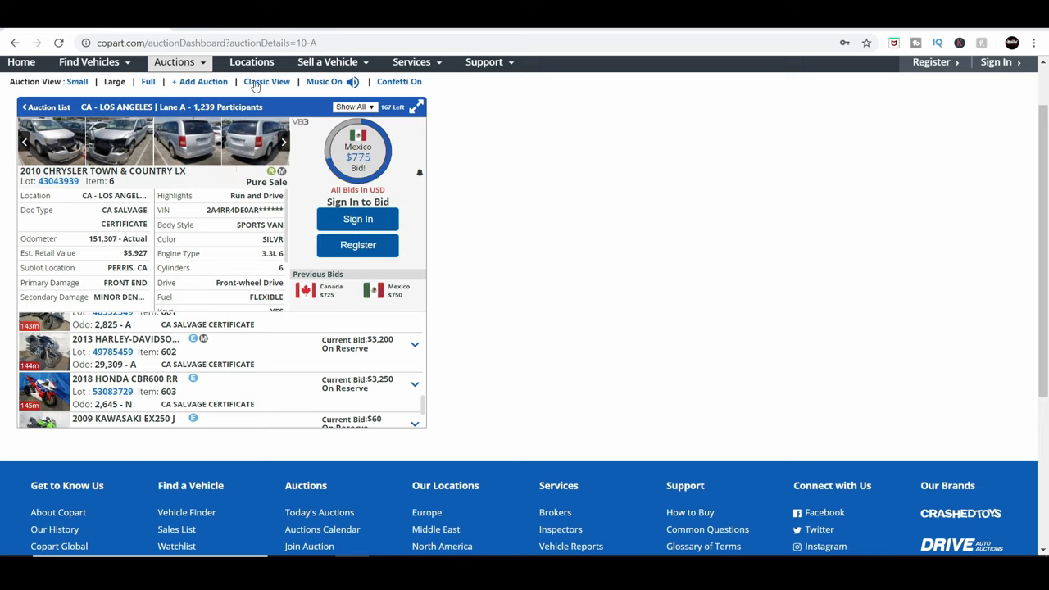
mouse_move(206, 144)
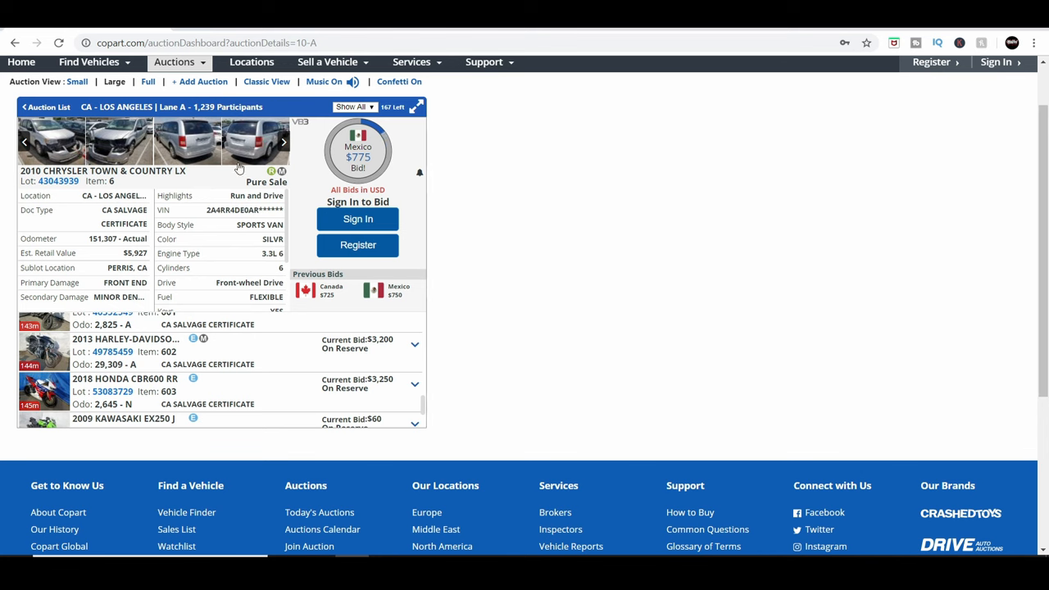
Return to the page header as lot 48113789, the 2016 Hyundai Genesis 3.8L, opens at $8,600.
scroll("up", 3)
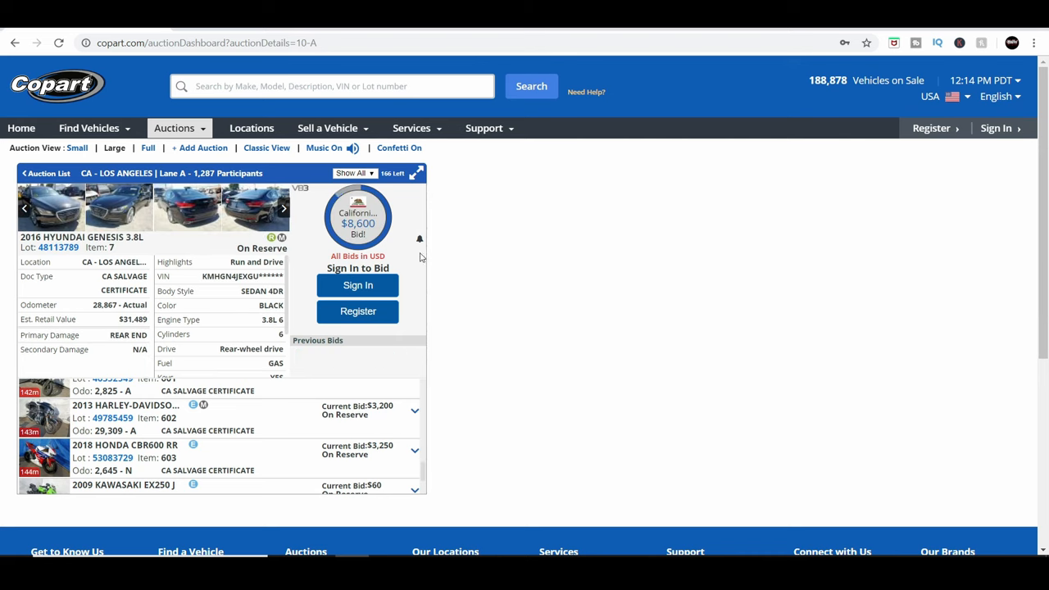
mouse_move(580, 282)
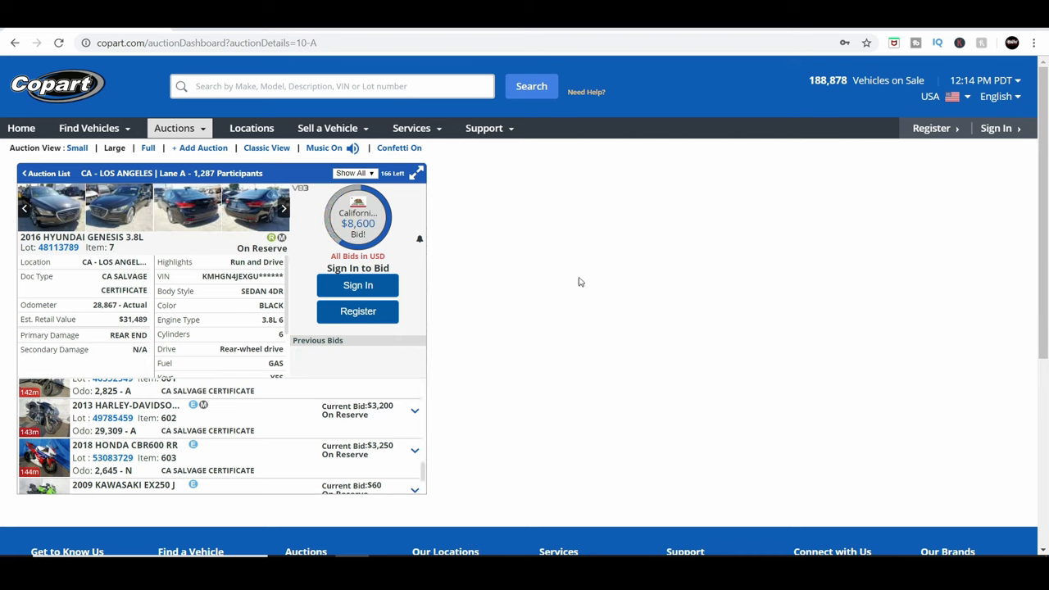